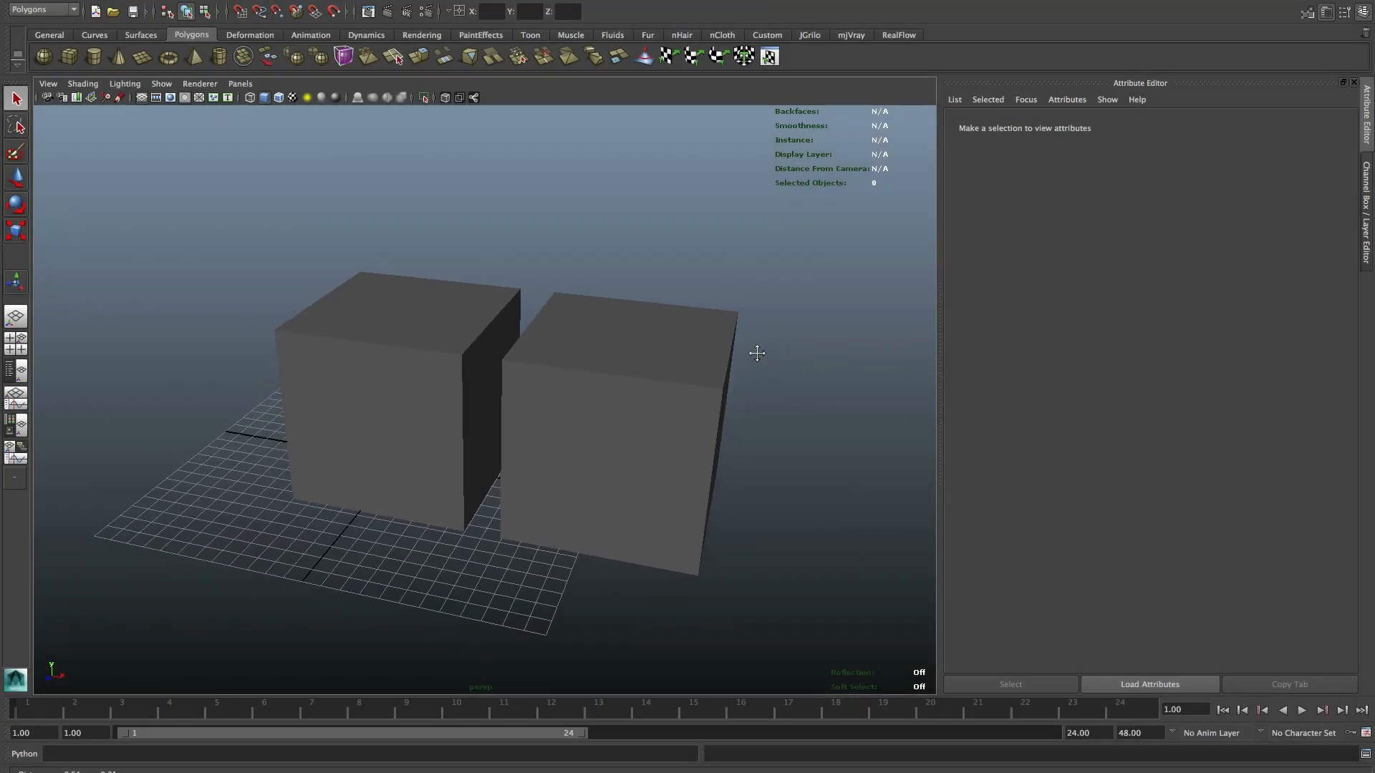
Send both Maya cubes to Mudbox, where they appear as Cube1 and Cube2
{"action": "left_click", "coordinate": [395, 394]}
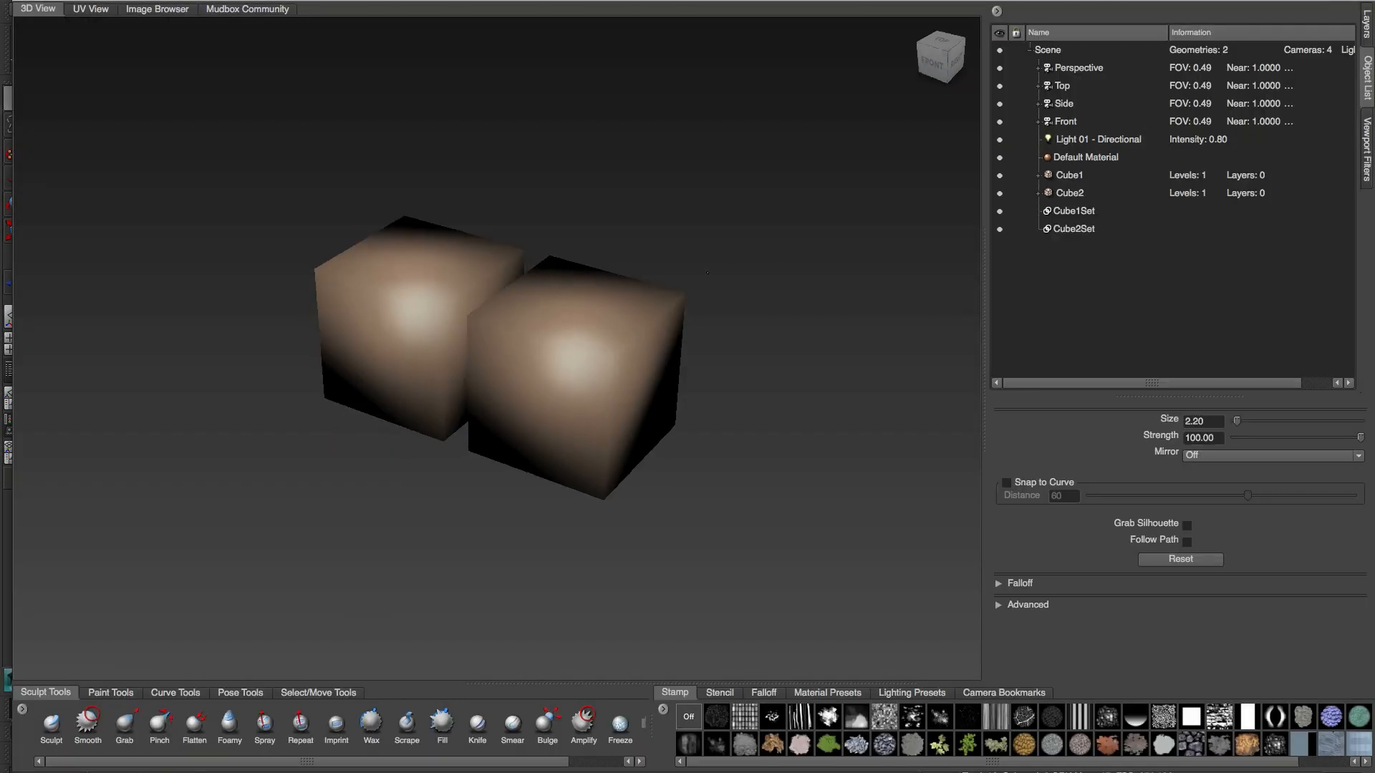
Inspect Cube1's and Cube2's UV layouts, then start a 4096 TIFF diffuse paint layer
{"action": "left_click", "coordinate": [1067, 175]}
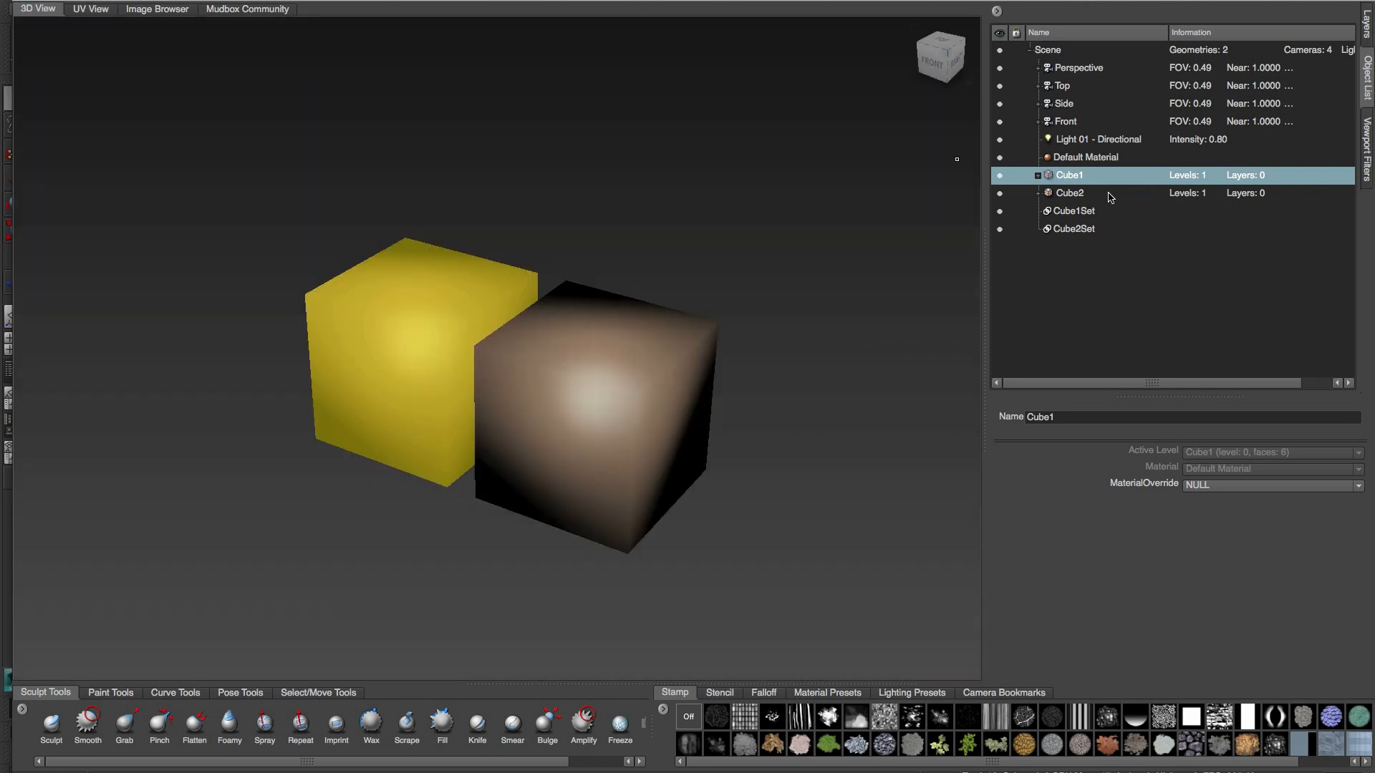
{"action": "left_click", "coordinate": [89, 9]}
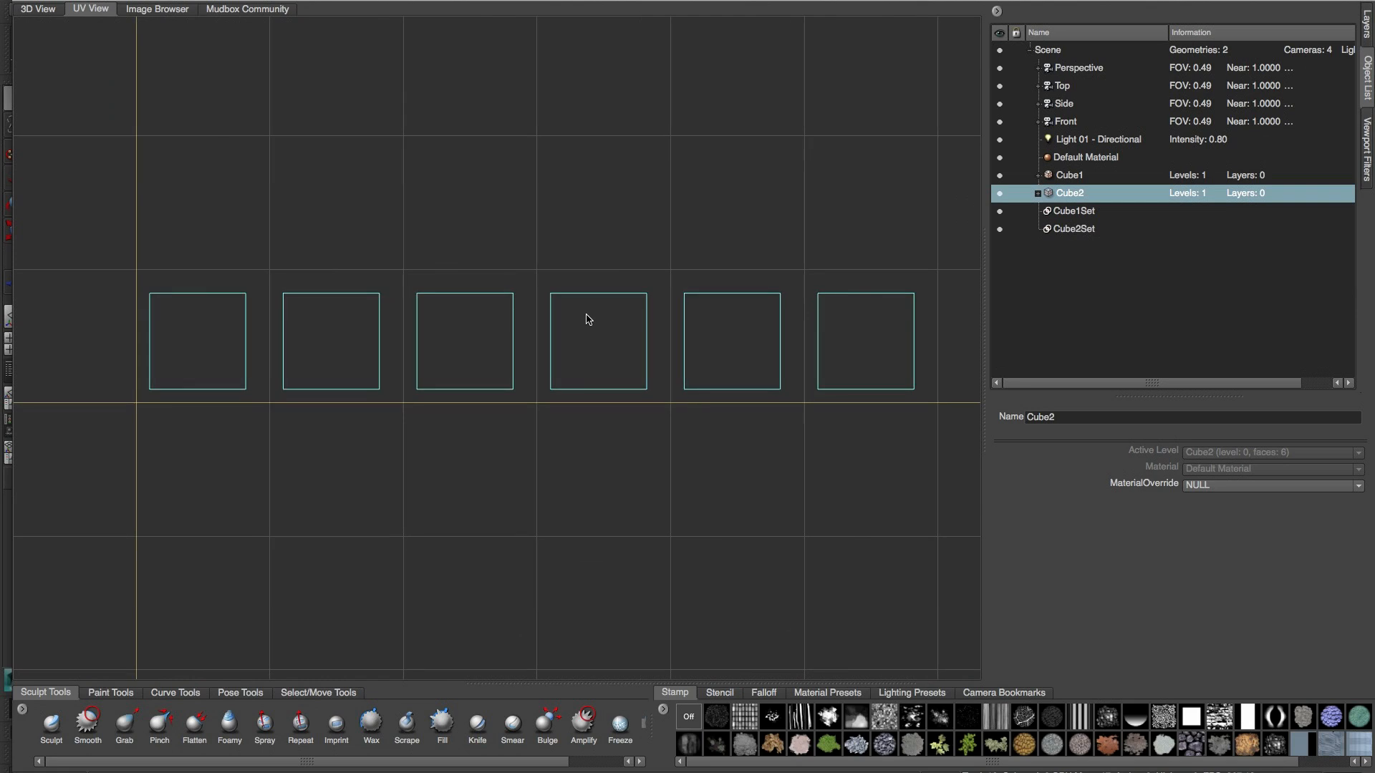
{"action": "left_click", "coordinate": [37, 9]}
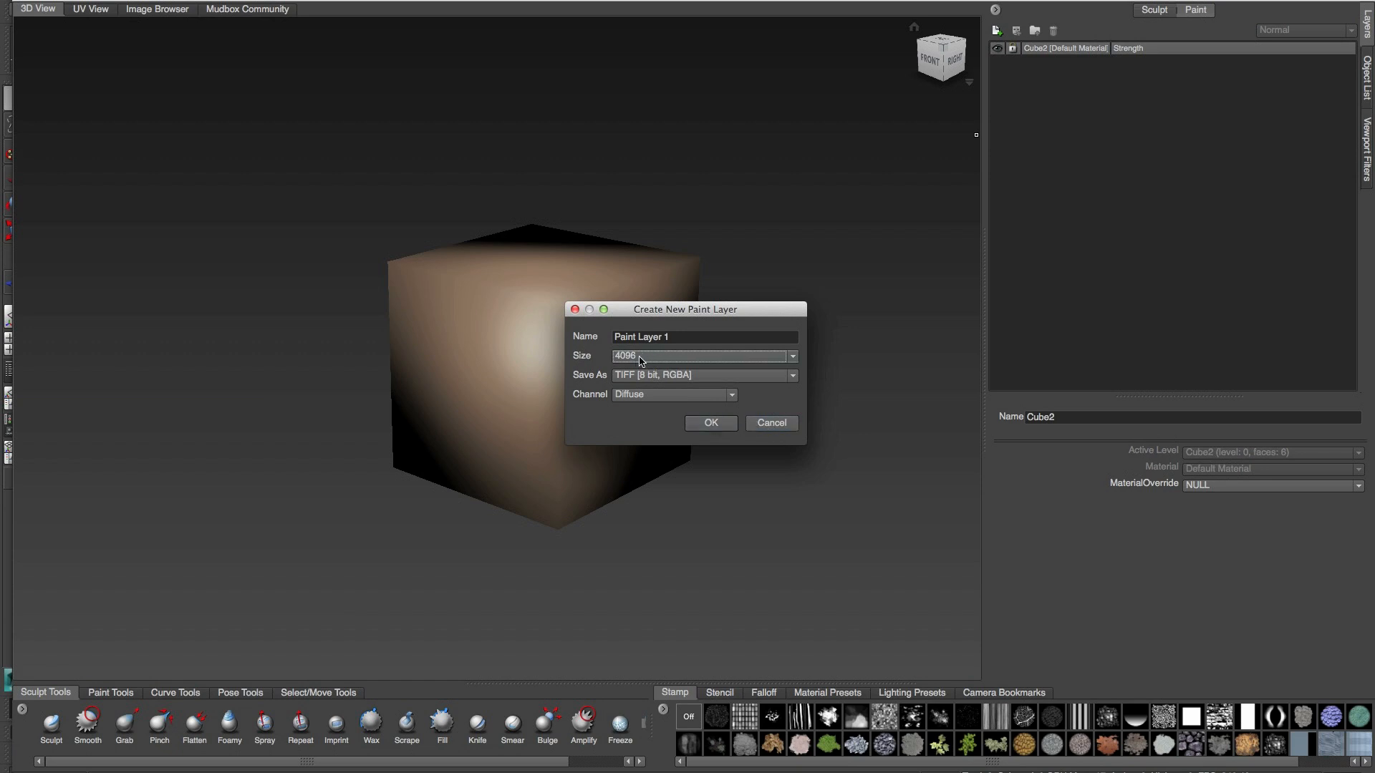
Flood Cube1's new paint layer white, paint red numbers 1–6, and view them in UV View
{"action": "left_click", "coordinate": [709, 423]}
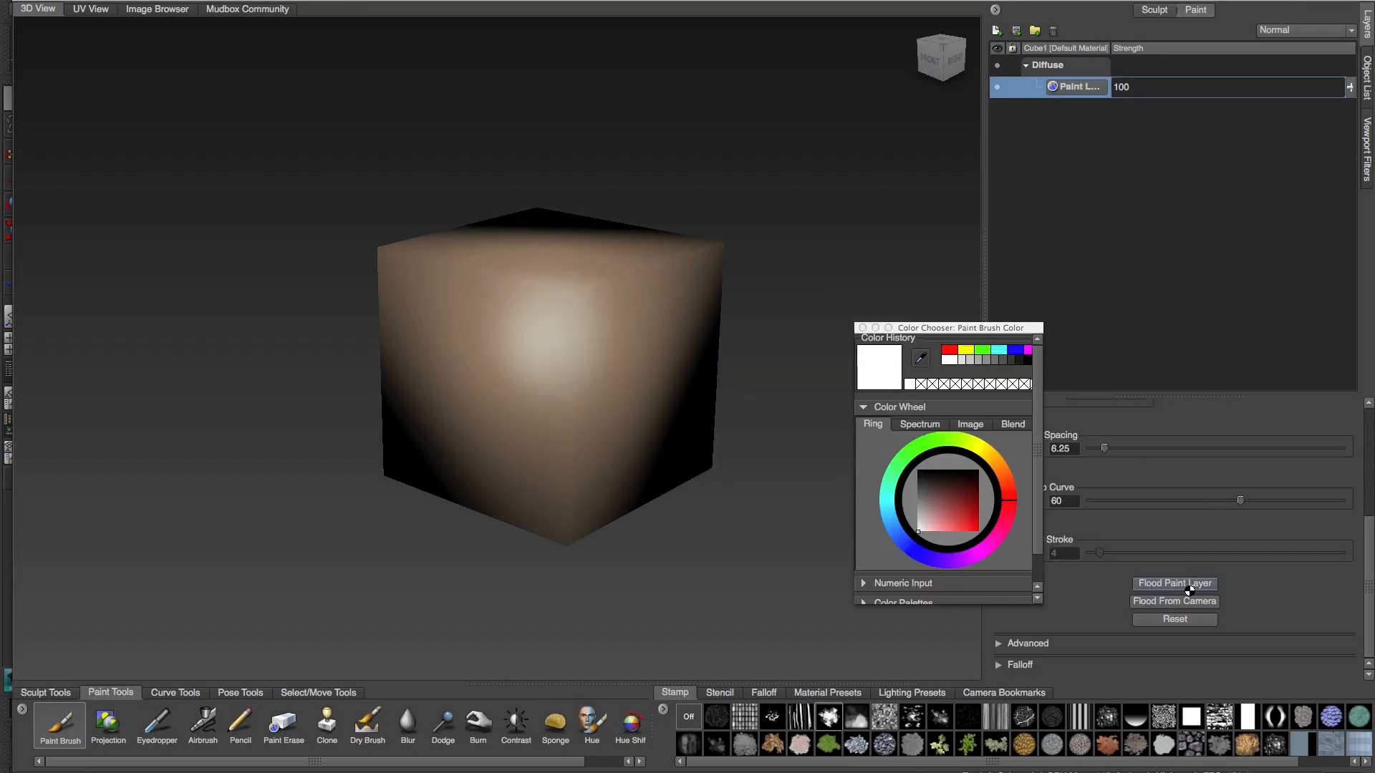
{"action": "left_click", "coordinate": [1173, 583]}
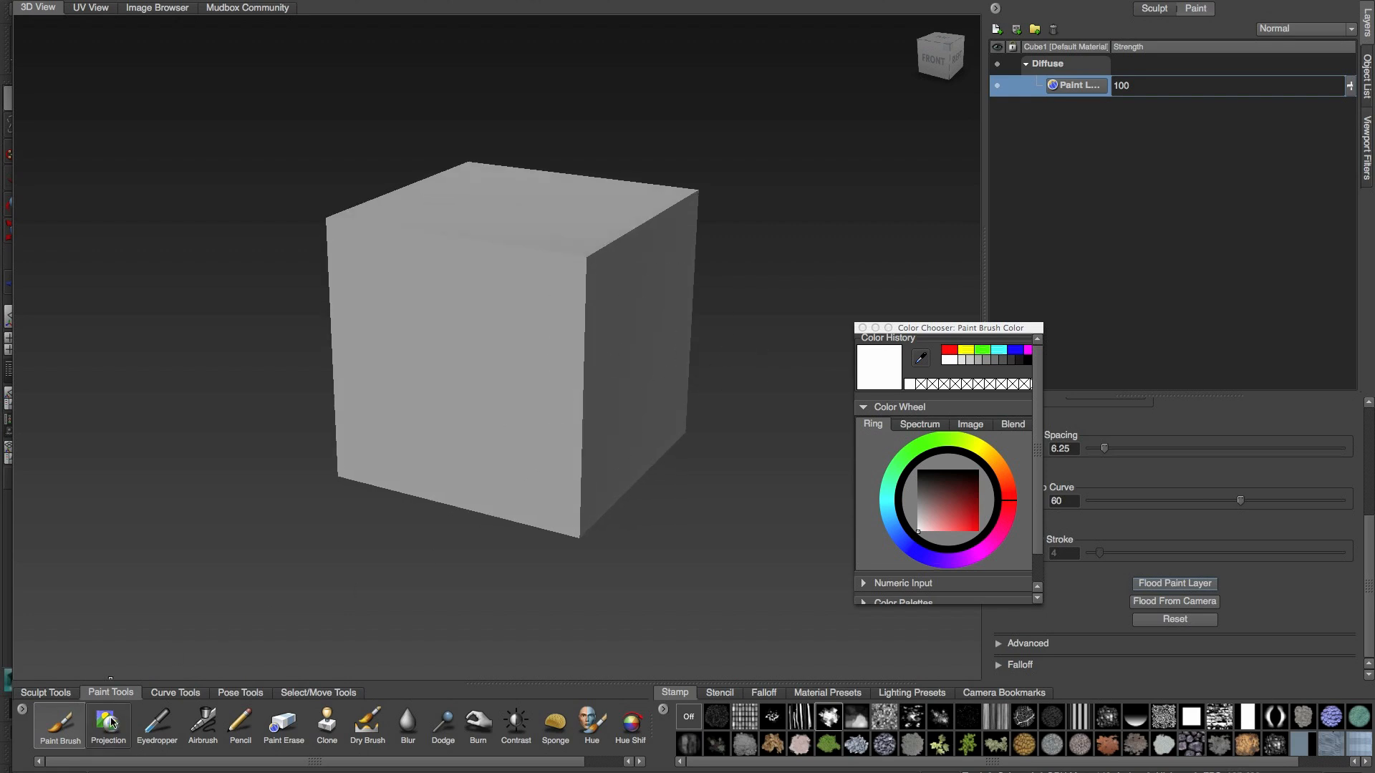
{"action": "left_click", "coordinate": [980, 515]}
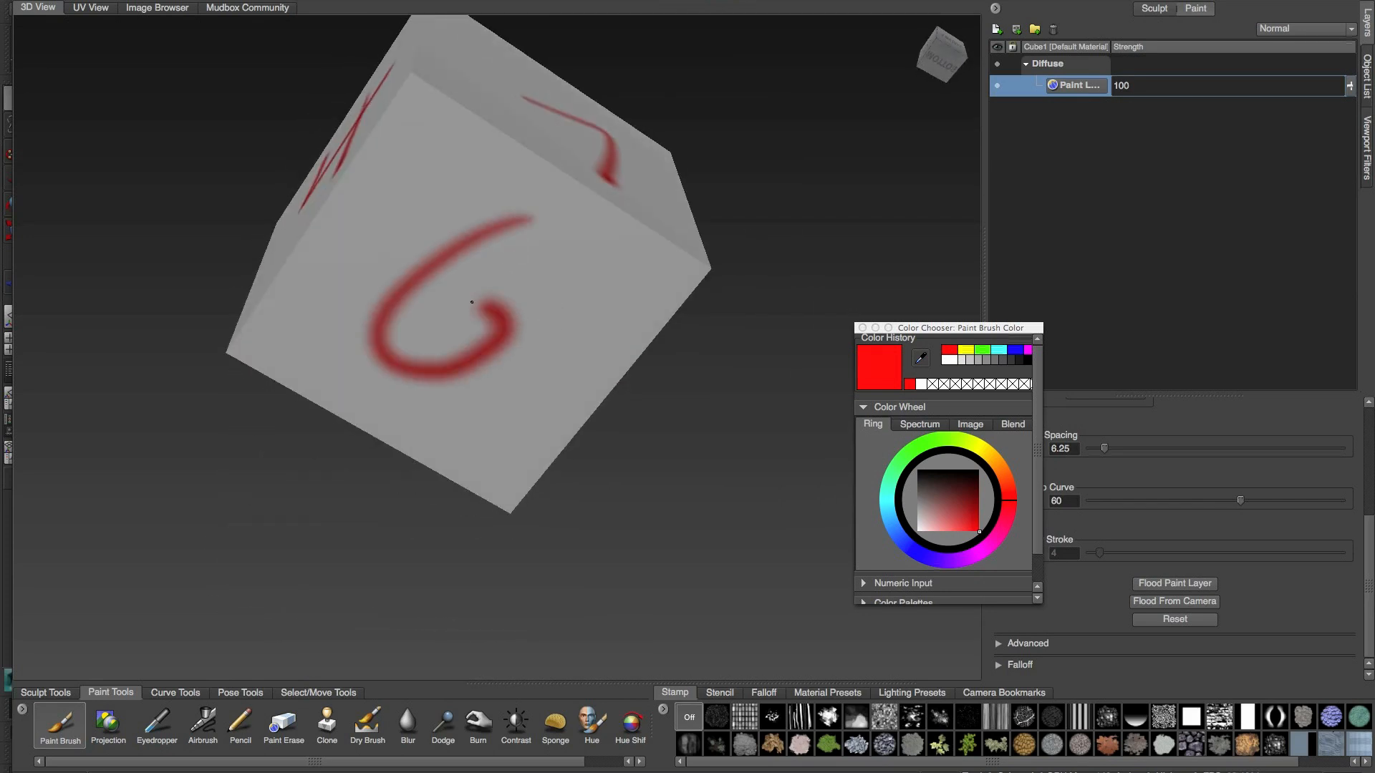
{"action": "left_click", "coordinate": [90, 8]}
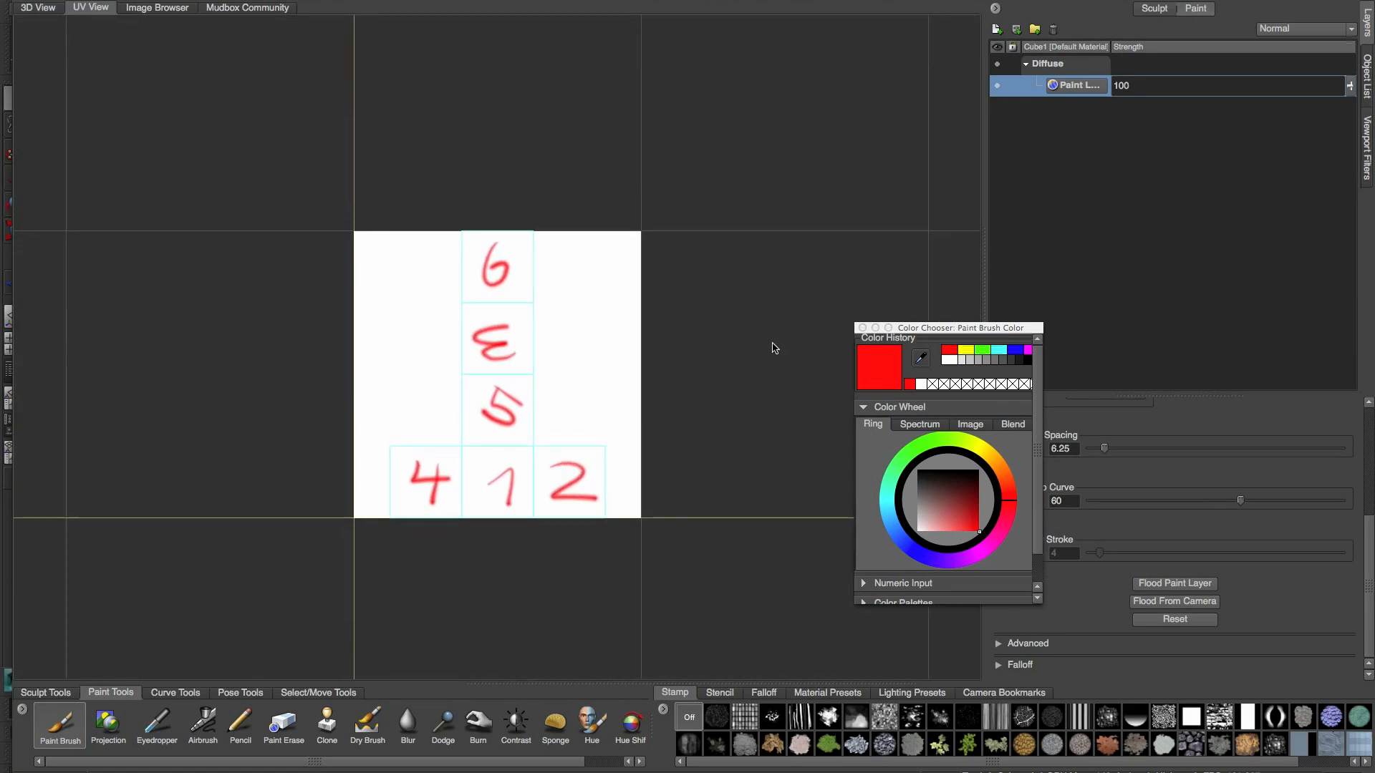
Paint yellow edge marks on Cube1, check them in UV View, then give Cube2 a paint layer
{"action": "left_click", "coordinate": [37, 7]}
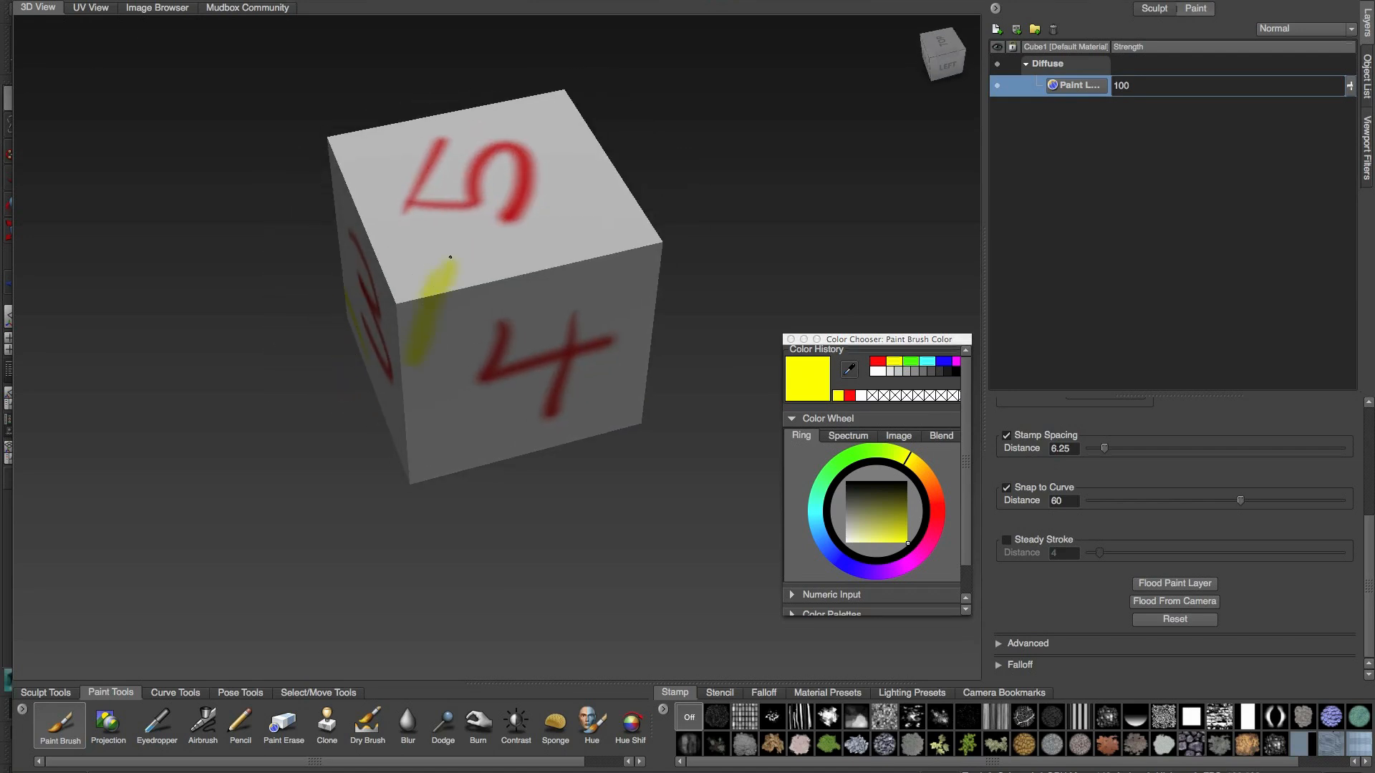
{"action": "left_click", "coordinate": [90, 7]}
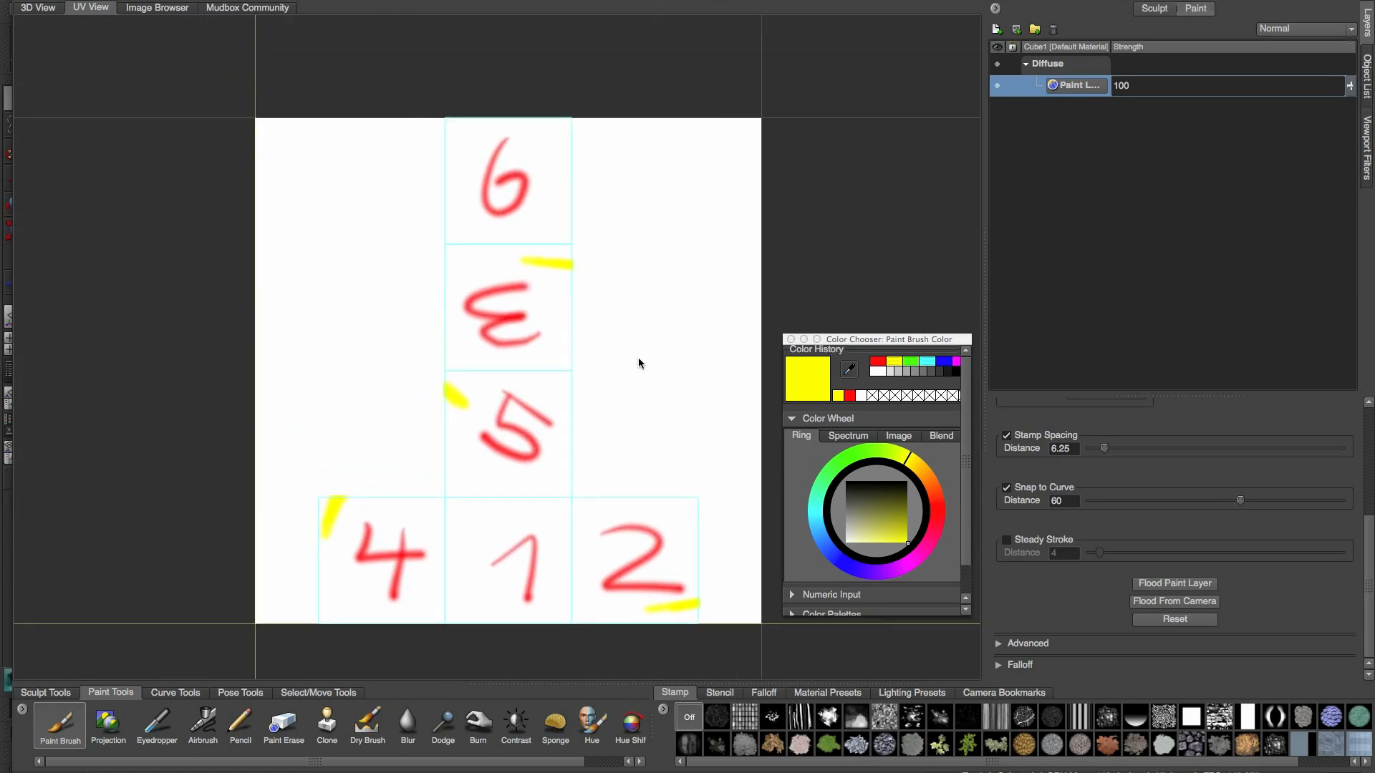
{"action": "left_click", "coordinate": [38, 7]}
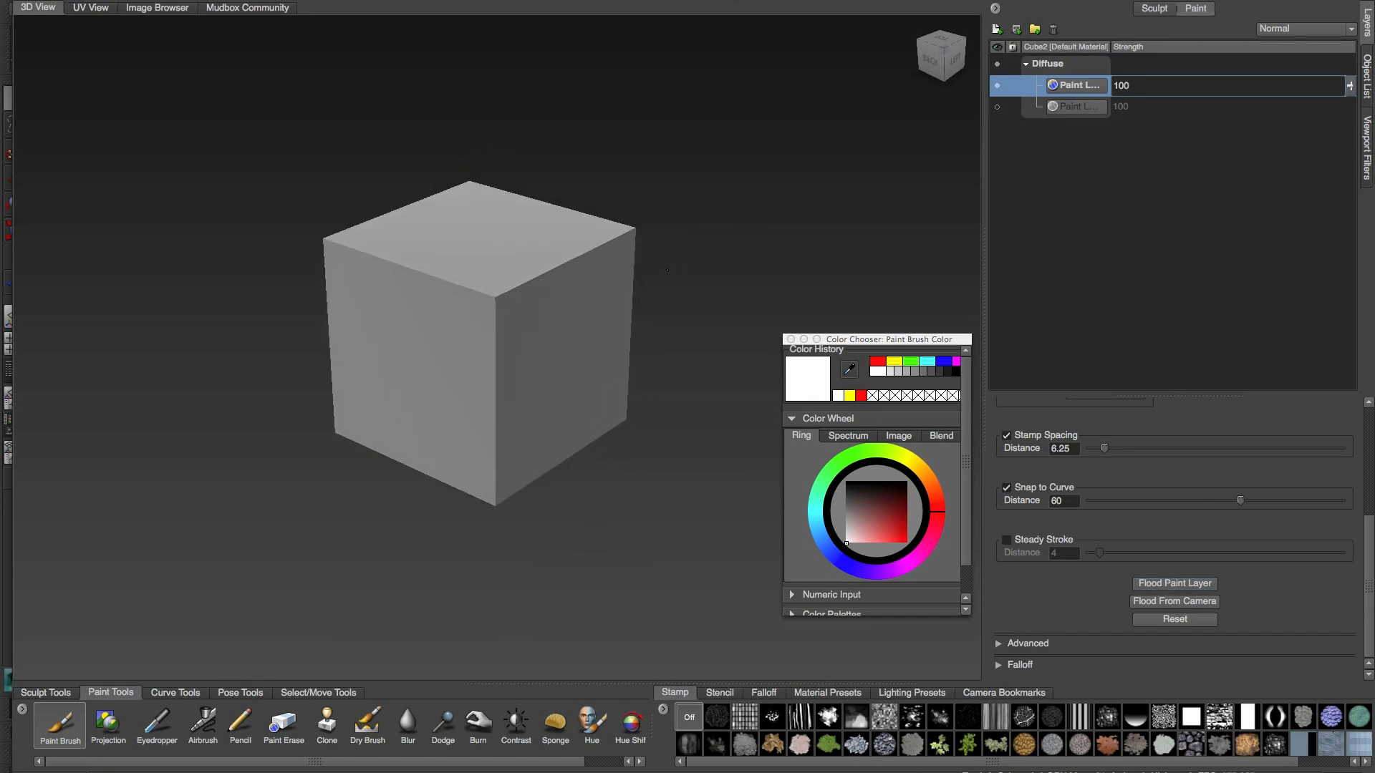
Paint red numbers and yellow edge marks on Cube2, and export the layers as UV-tile TIFFs
{"action": "left_click_drag", "start_coordinate": [667, 270], "coordinate": [817, 246]}
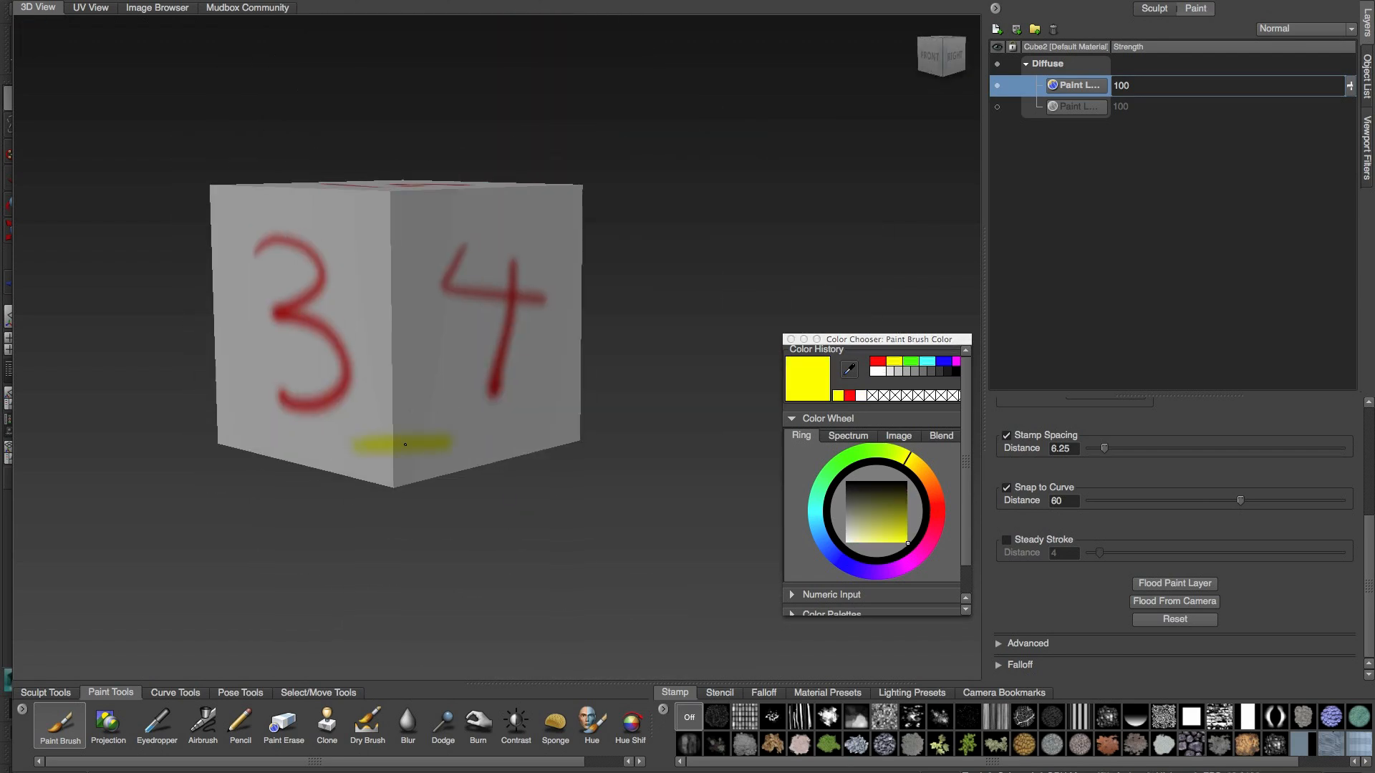
{"action": "left_click", "coordinate": [90, 7]}
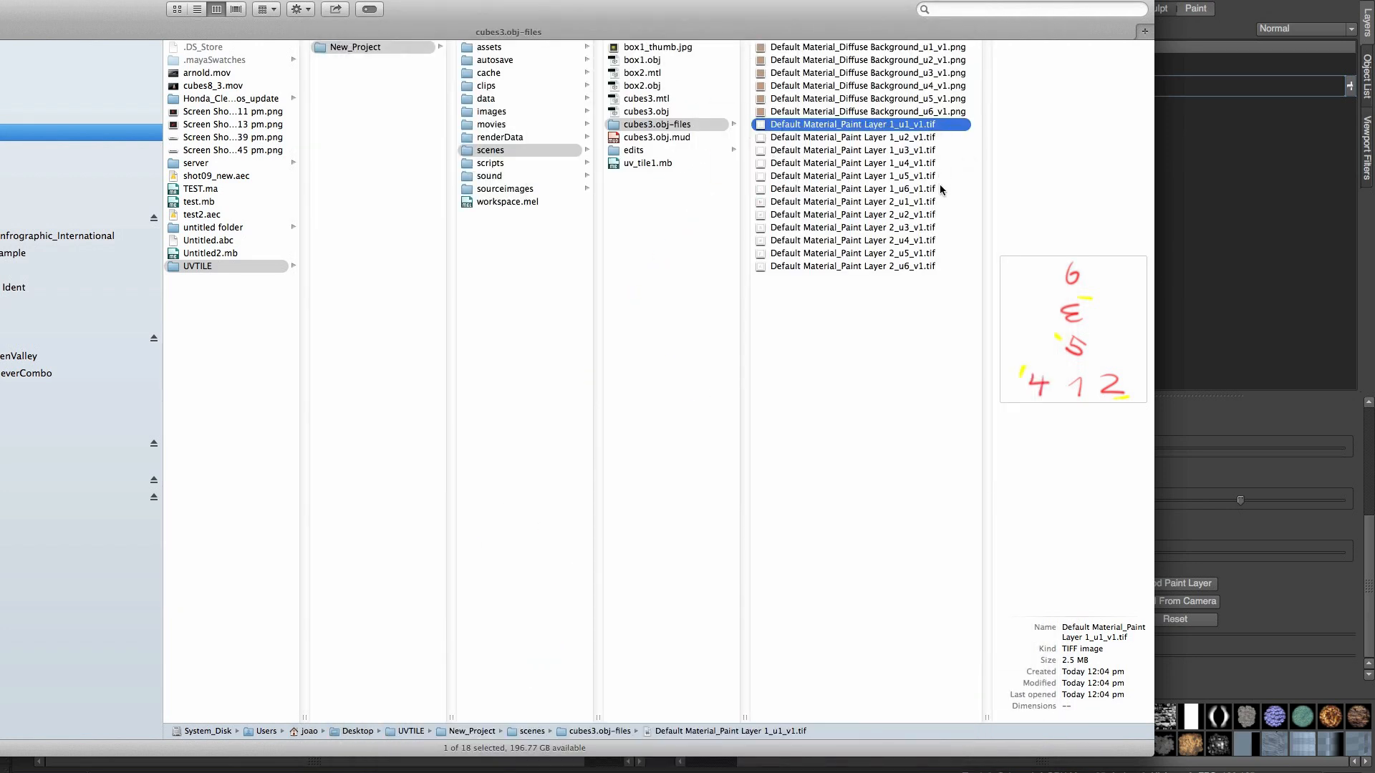
Preview the per-tile Paint Layer TIFFs in the cubes3.obj-files folder
{"action": "left_click", "coordinate": [851, 202]}
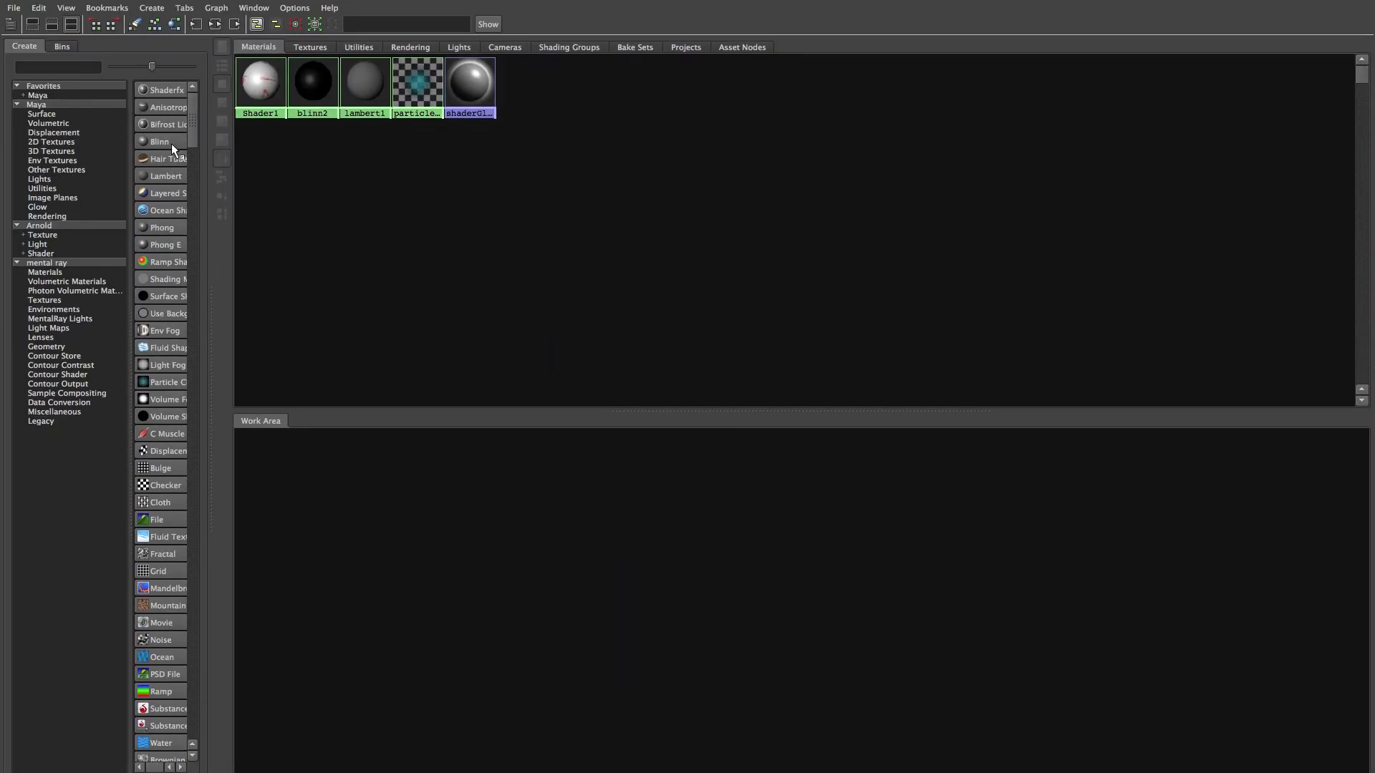
Create a File texture node loading Default Material_Paint Layer 1_u1_v1.tif
{"action": "left_click", "coordinate": [160, 141]}
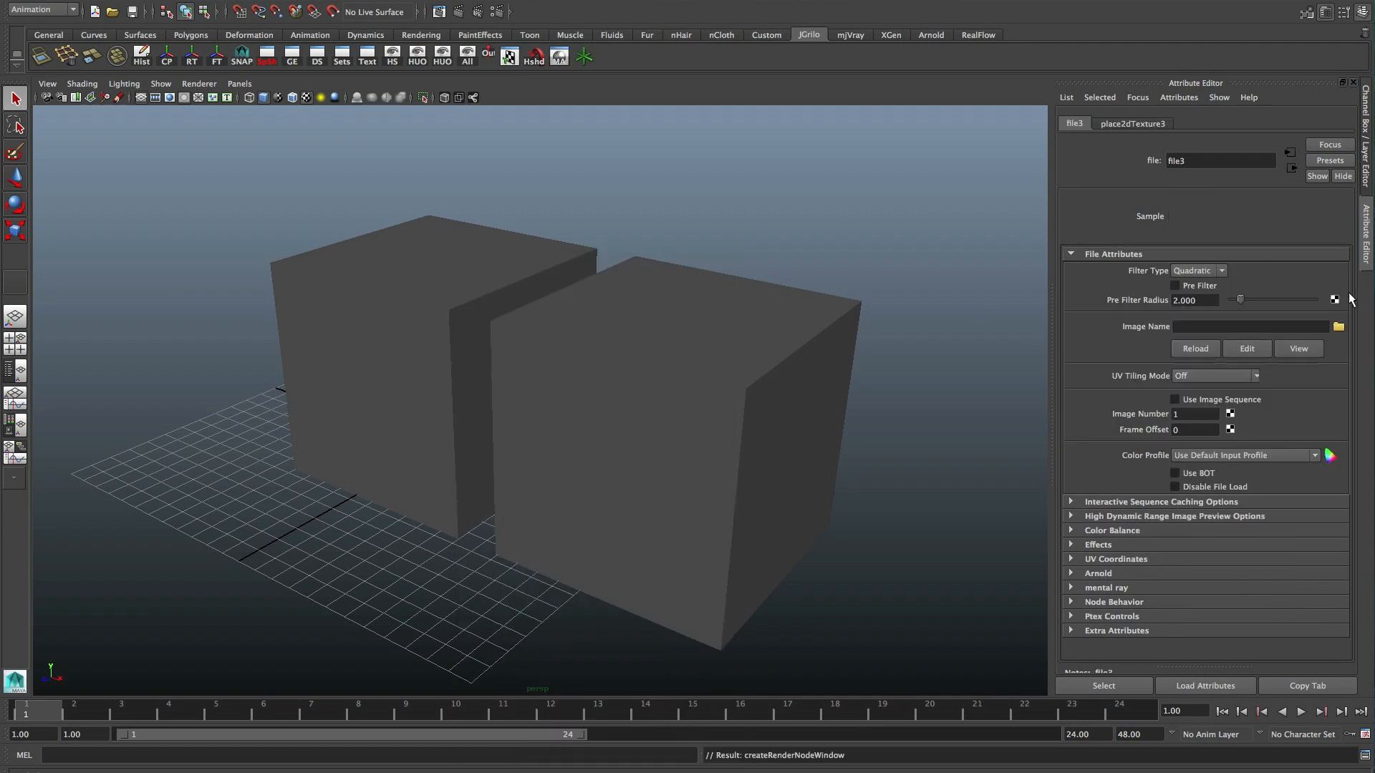
{"action": "left_click", "coordinate": [1338, 327]}
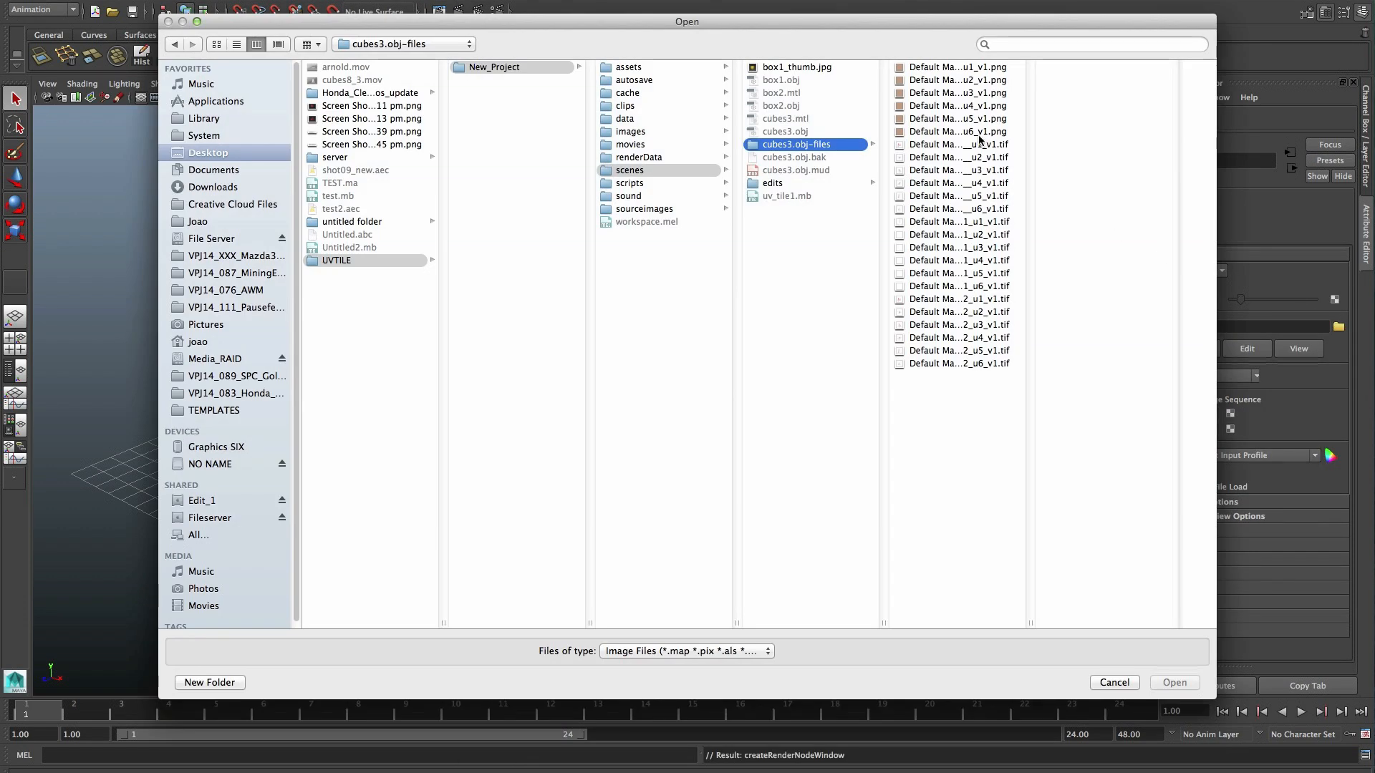
{"action": "left_click", "coordinate": [957, 221]}
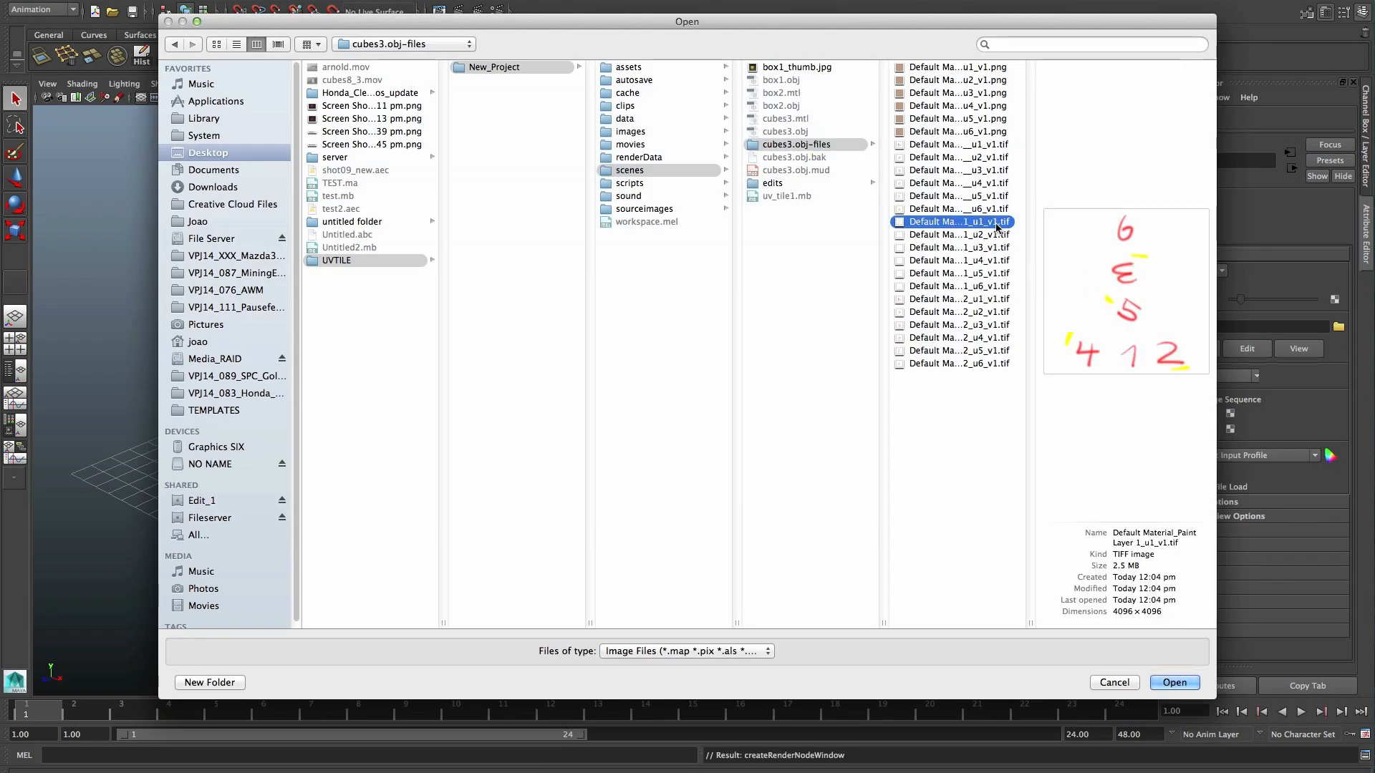
{"action": "left_click", "coordinate": [1173, 682]}
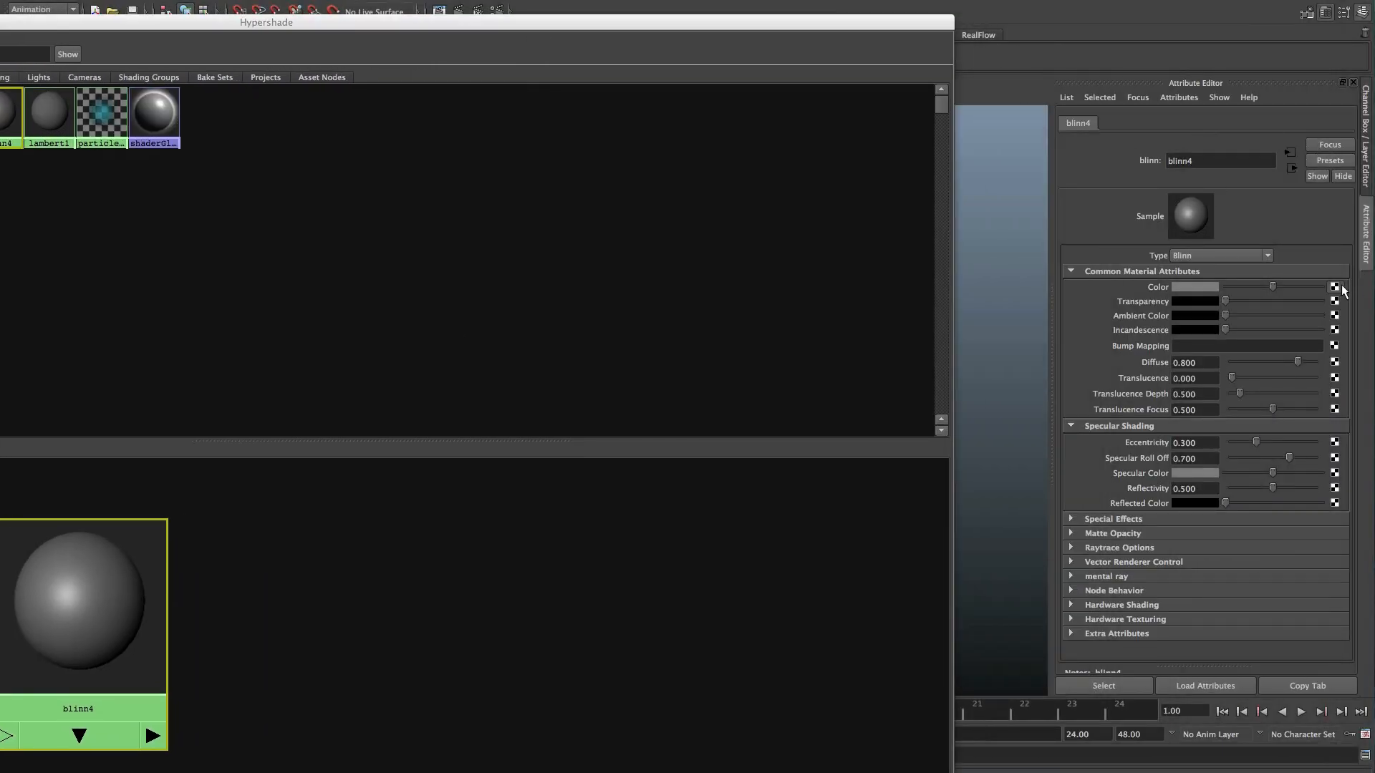
Map blinn4's Color to a File texture loading Default Material_Paint Layer 2_u1_v1.tif
{"action": "left_click", "coordinate": [1333, 286]}
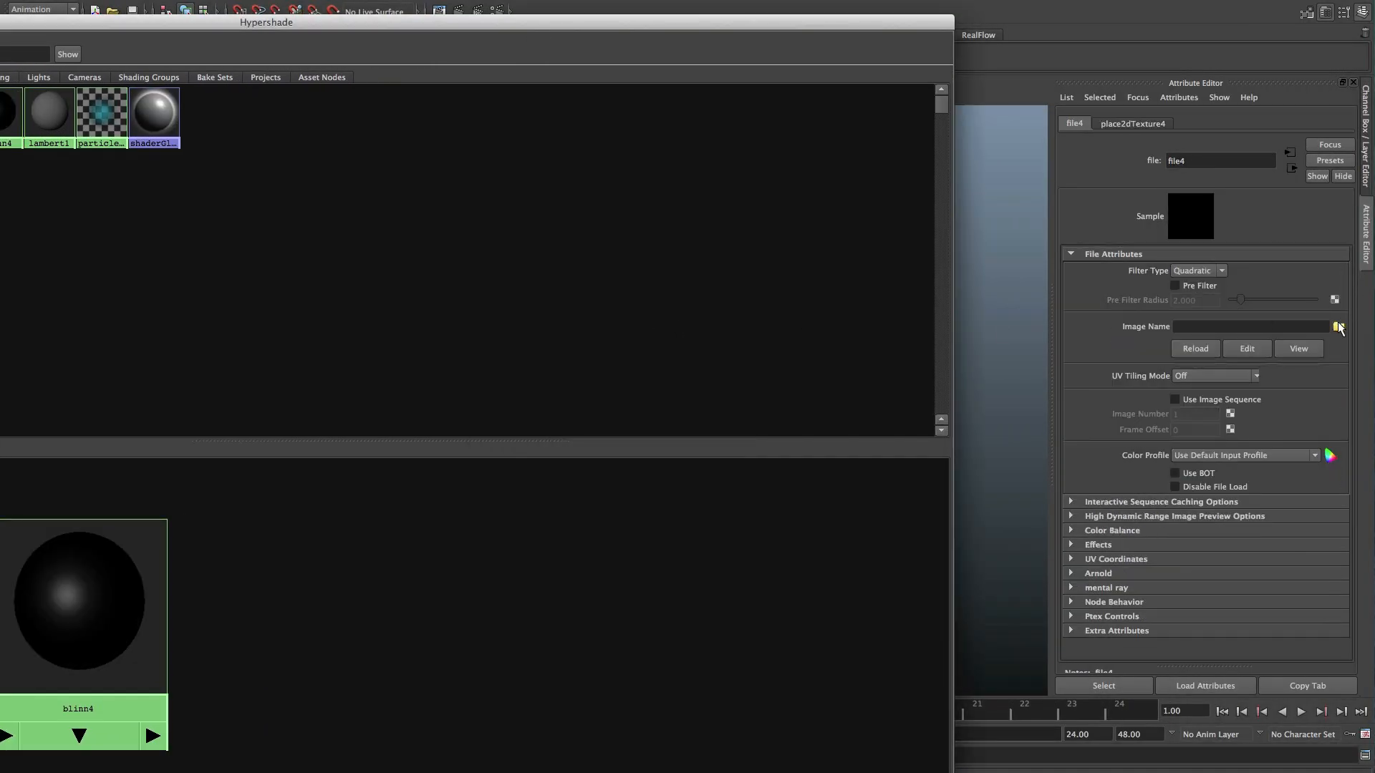
{"action": "left_click", "coordinate": [1336, 327]}
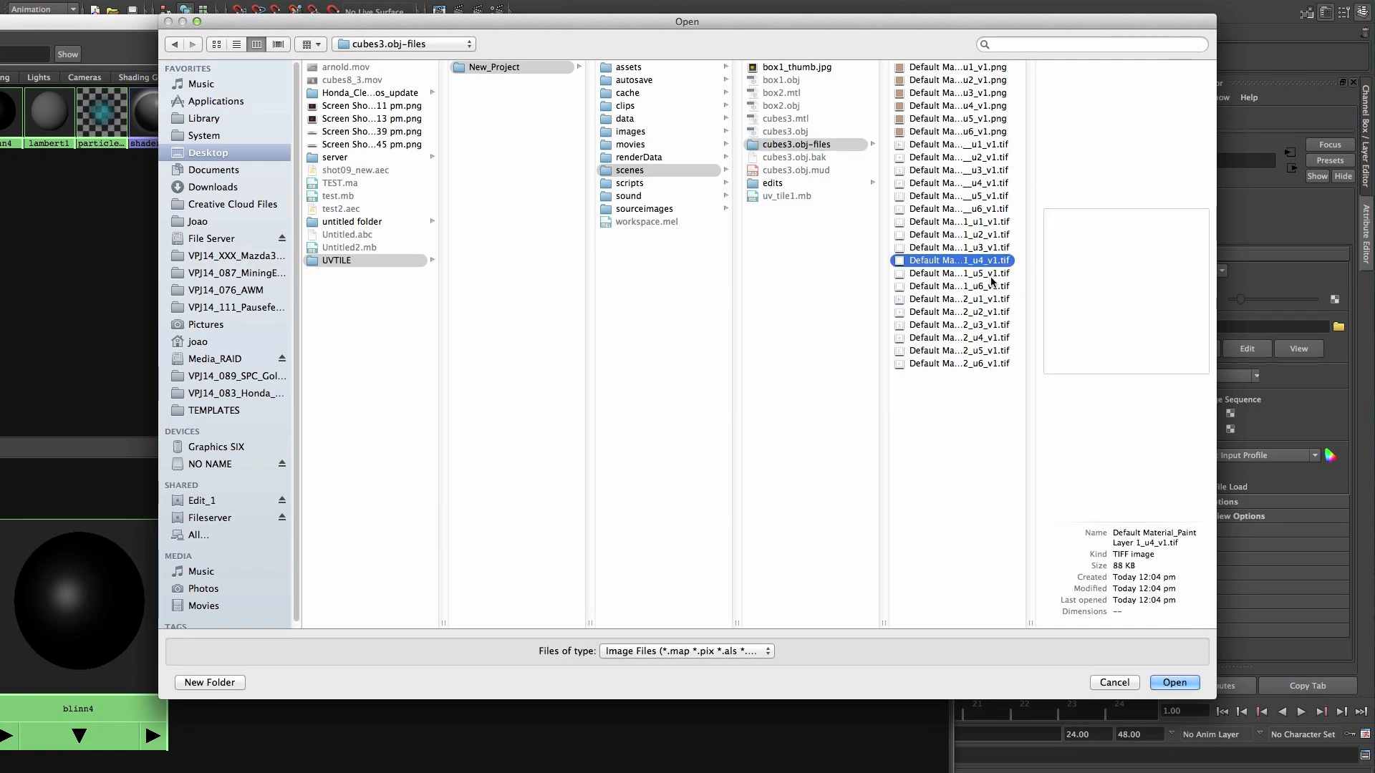
{"action": "left_click", "coordinate": [957, 312]}
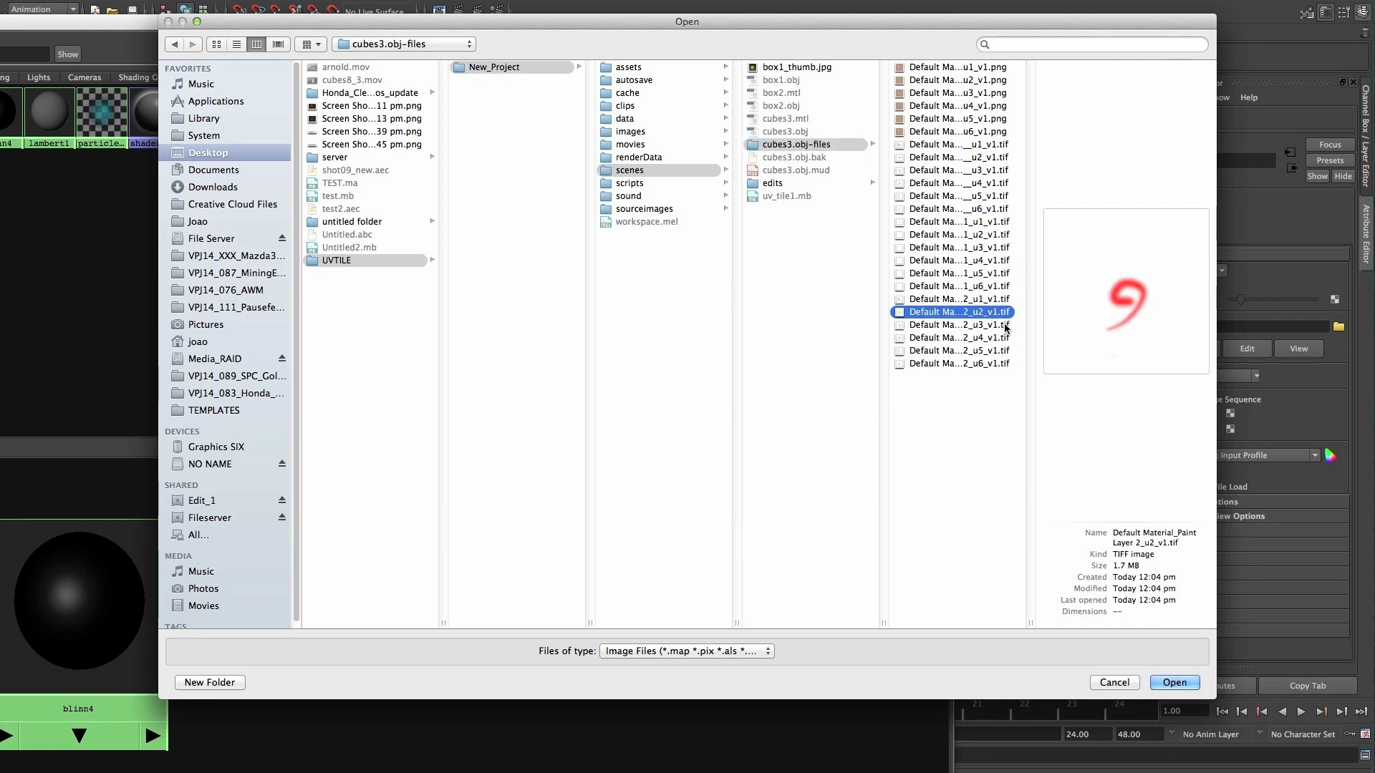
{"action": "left_click", "coordinate": [954, 299]}
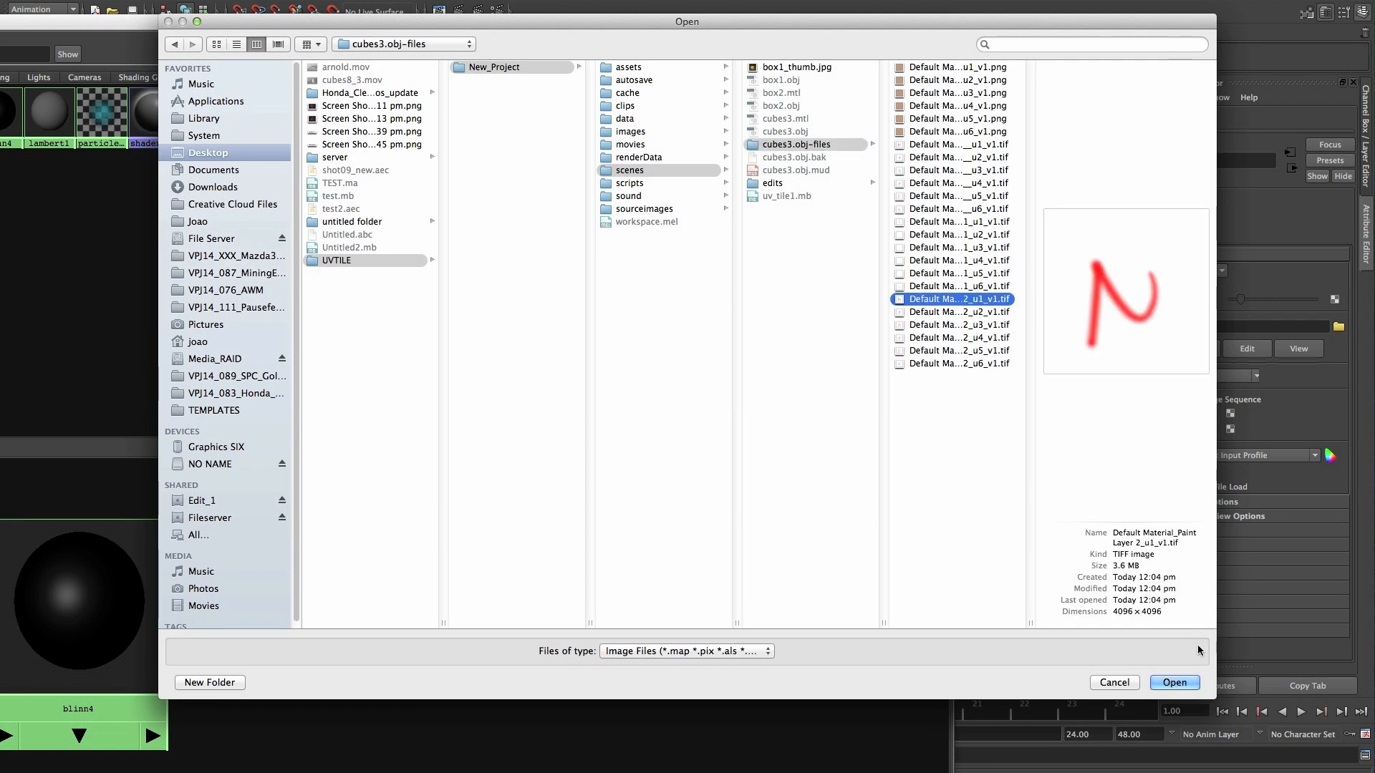
{"action": "left_click", "coordinate": [1173, 682]}
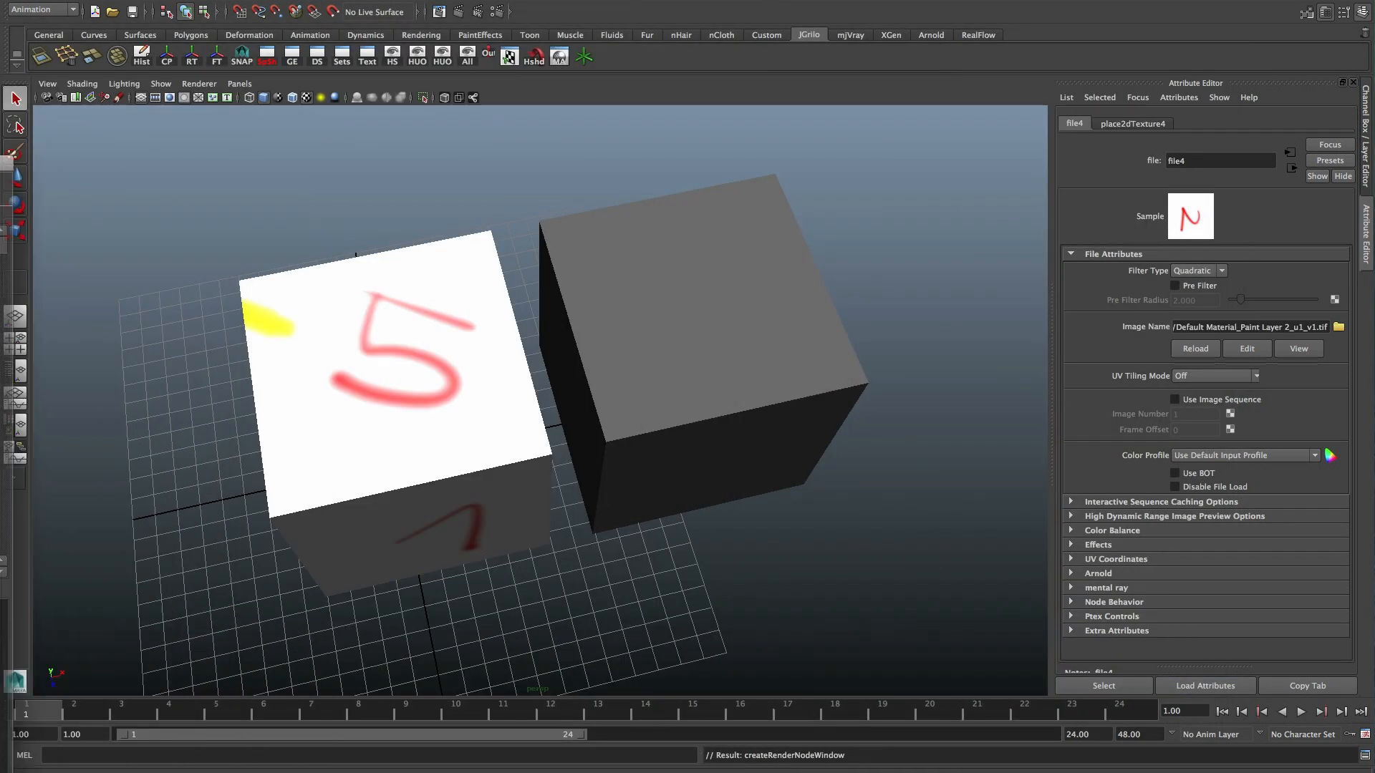
{"action": "left_click", "coordinate": [199, 83]}
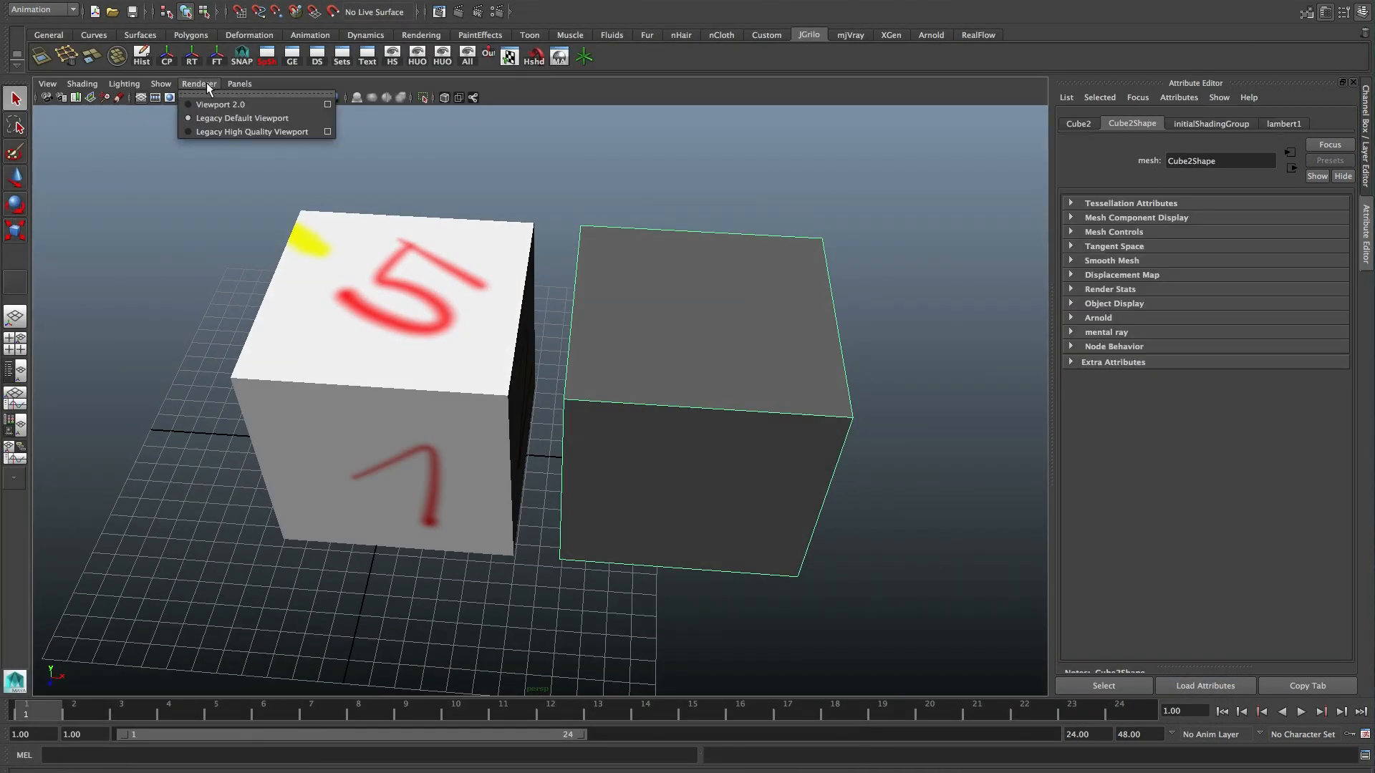
Switch the viewport renderer to show textures and open Cube2's UV Texture Editor
{"action": "left_click", "coordinate": [219, 104]}
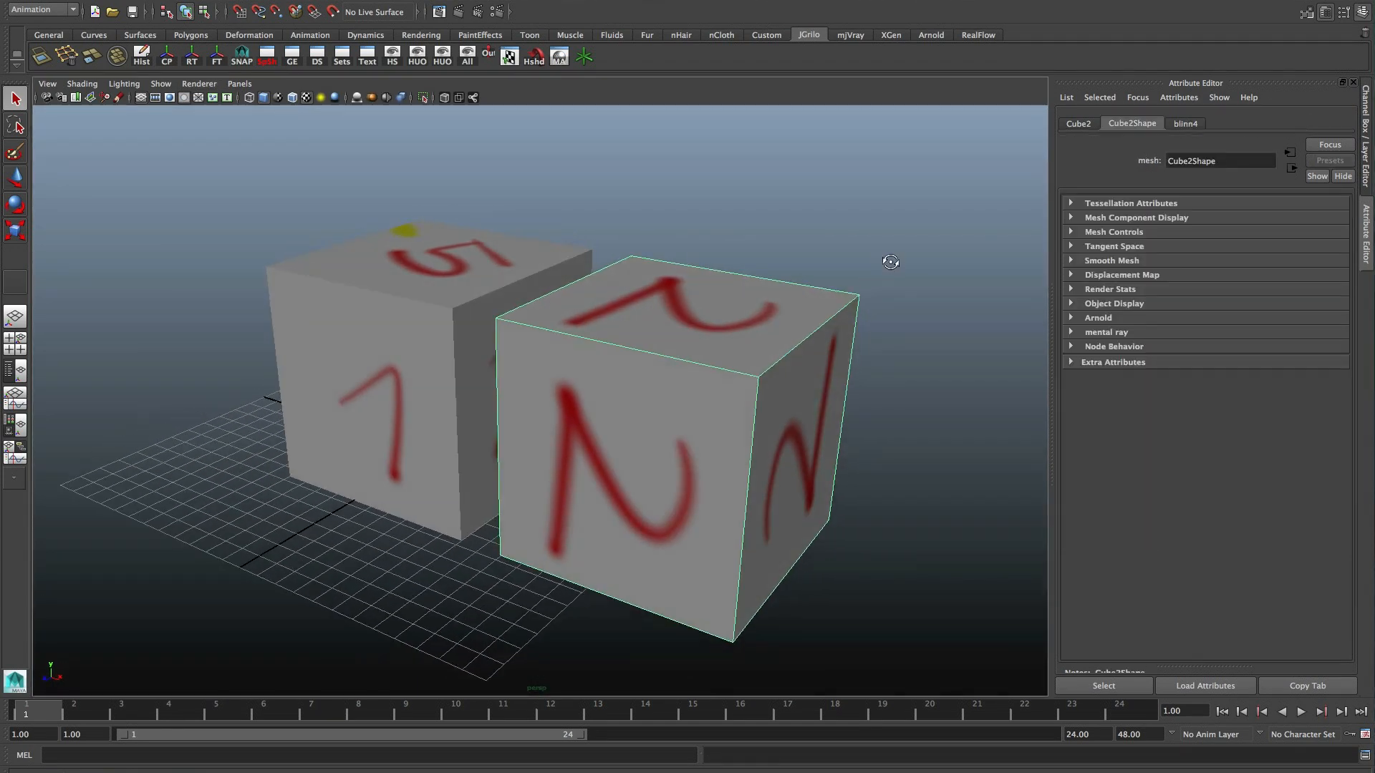
{"action": "left_click", "coordinate": [1185, 123]}
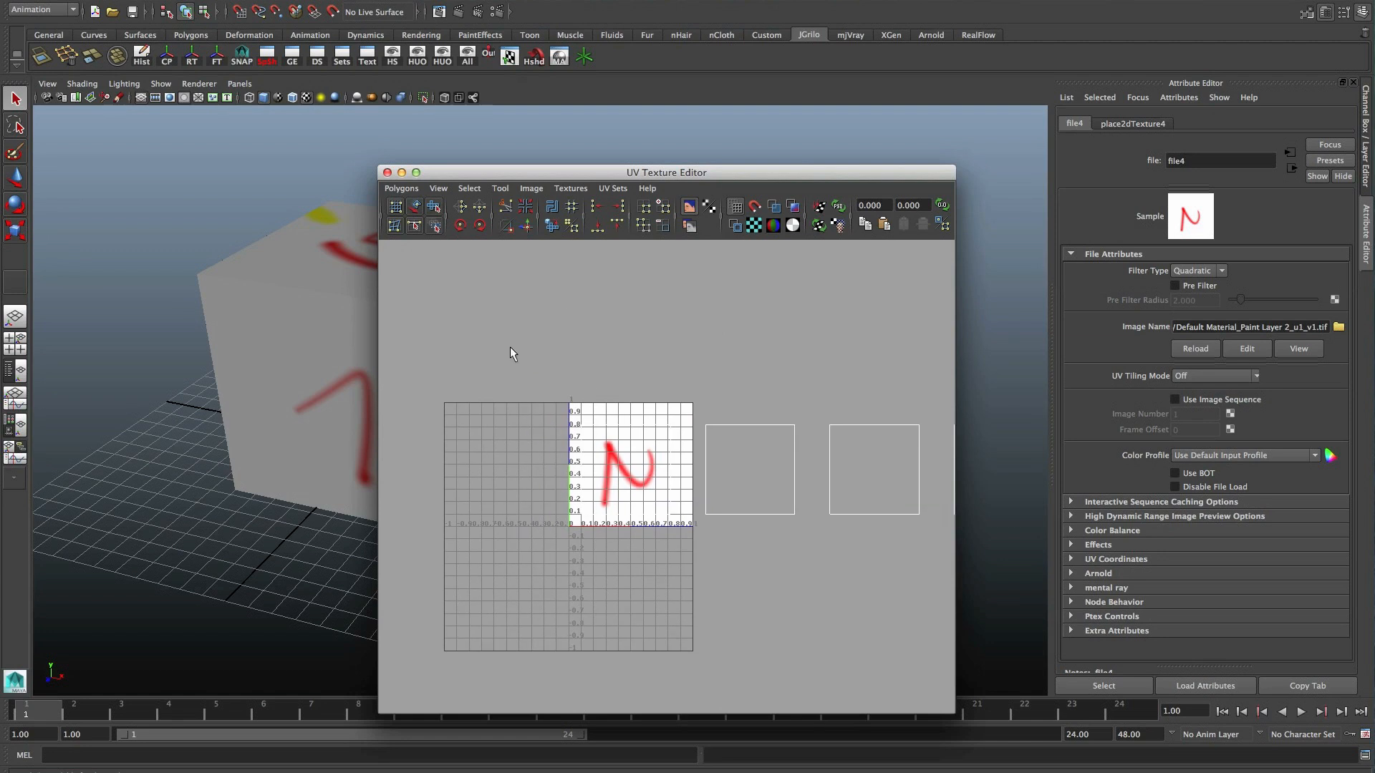
Change the Image Name tile number to _u<U>_v<V> and set UV Tiling Mode to 1-based (Mudbox)
{"action": "left_click", "coordinate": [388, 172]}
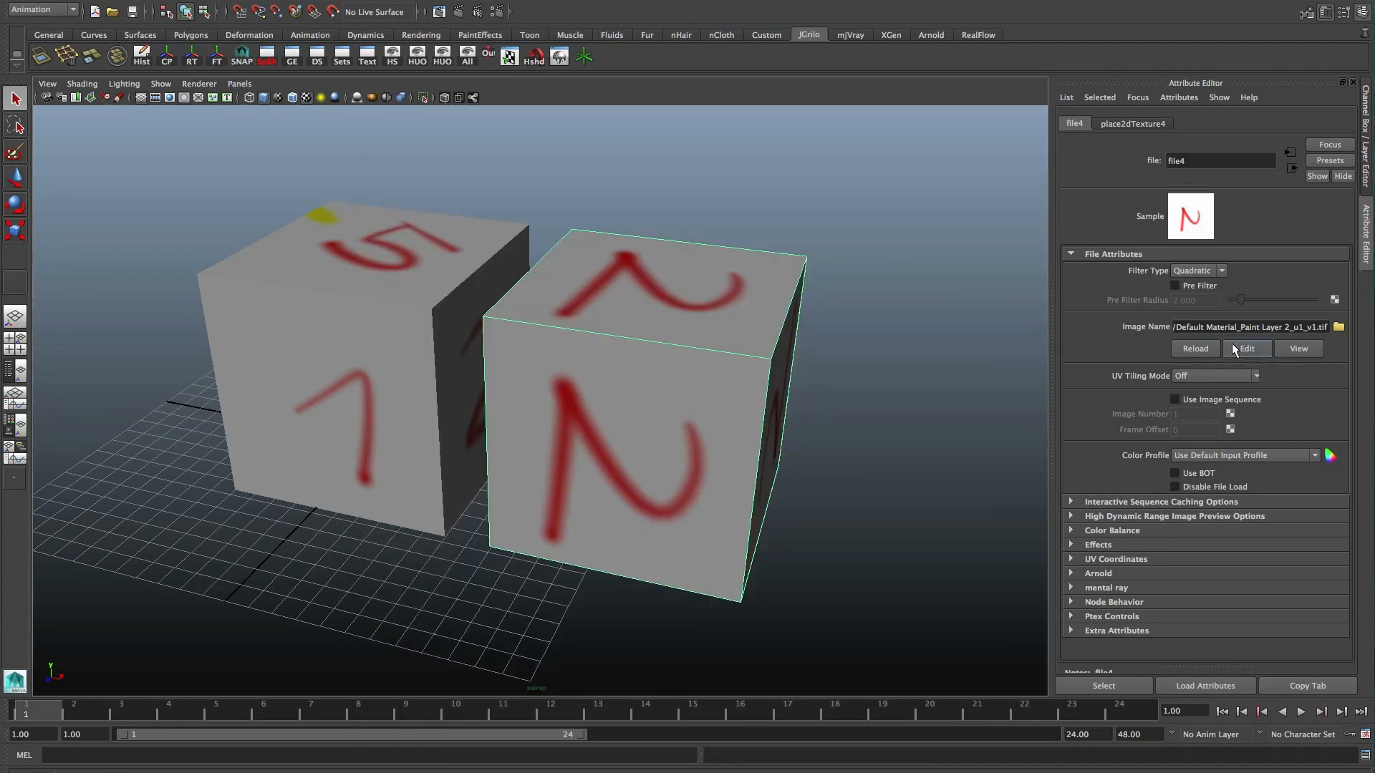
{"action": "double_click", "coordinate": [1306, 327]}
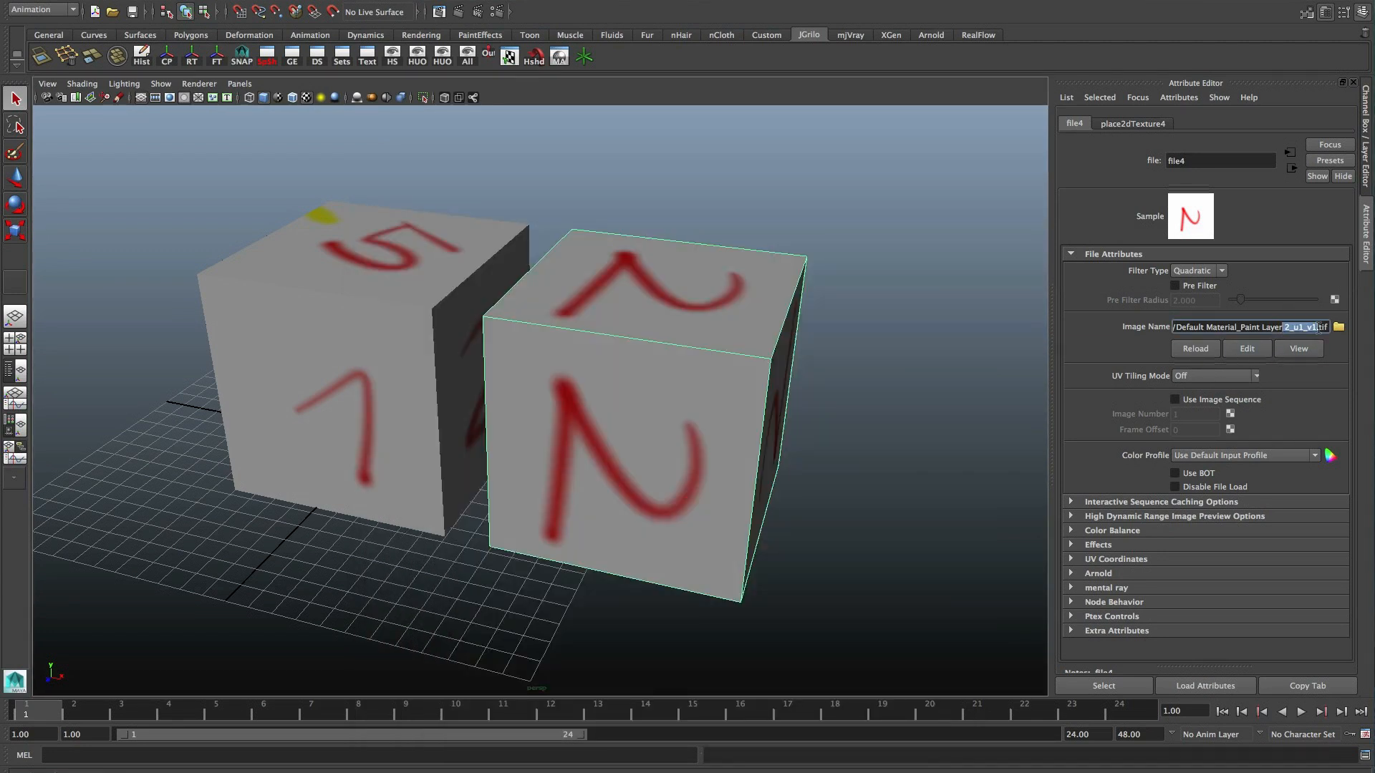
{"action": "left_click", "coordinate": [1255, 375]}
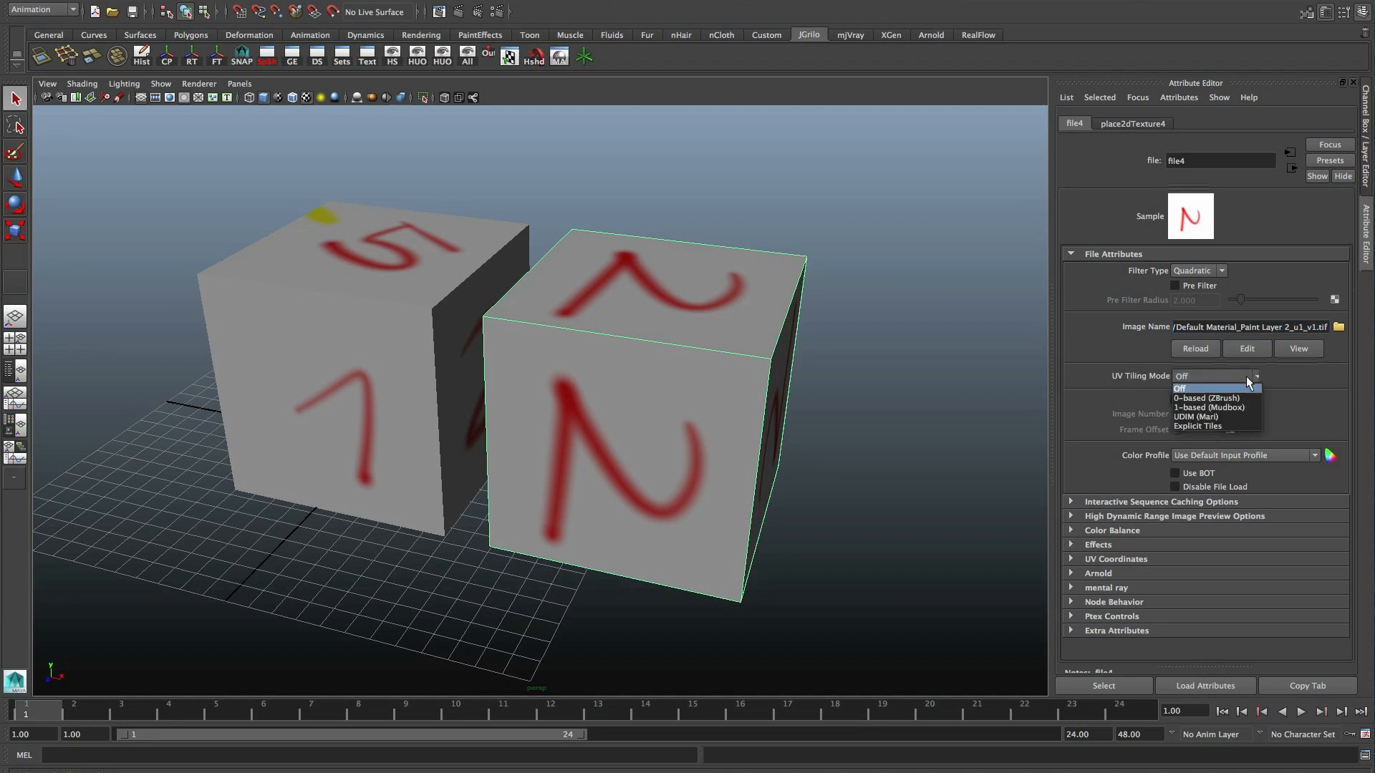
{"action": "mouse_move", "coordinate": [1210, 406]}
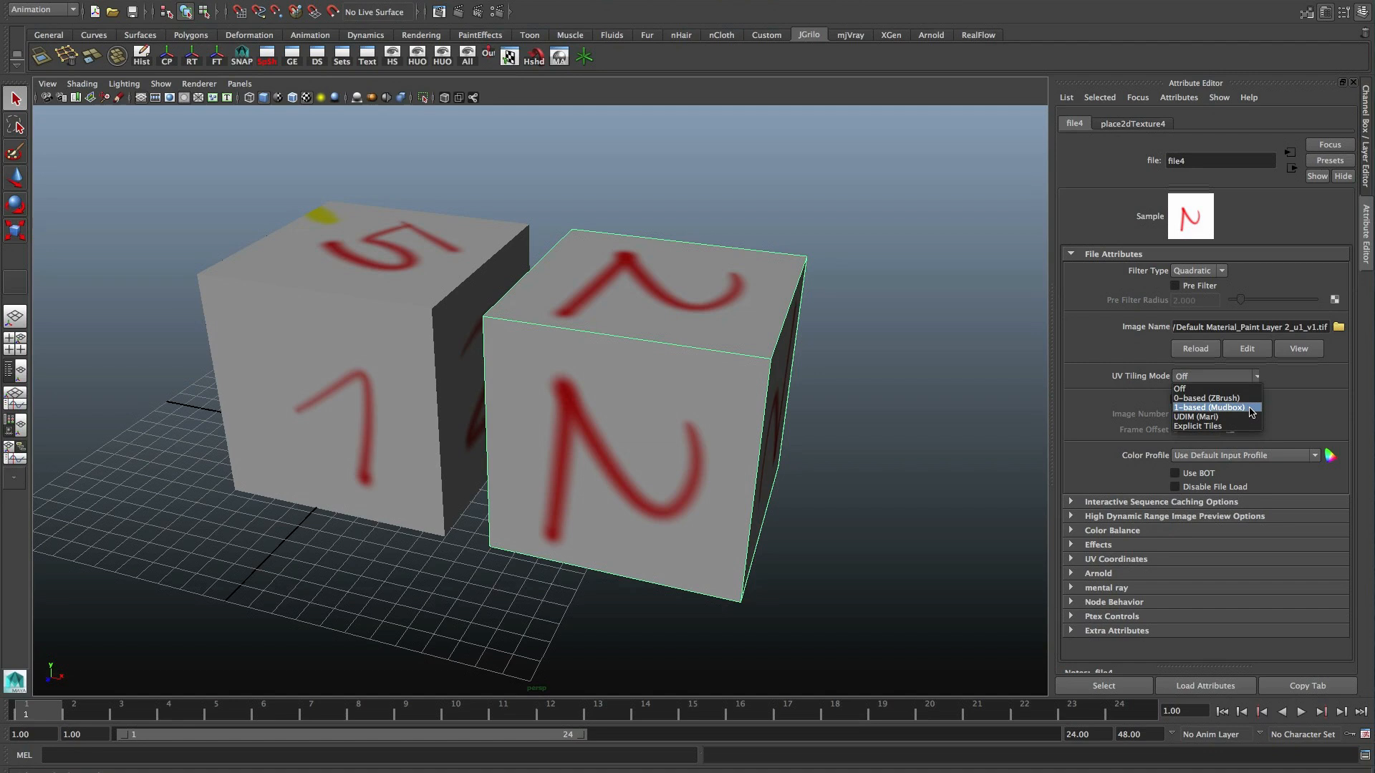
{"action": "left_click", "coordinate": [1210, 406]}
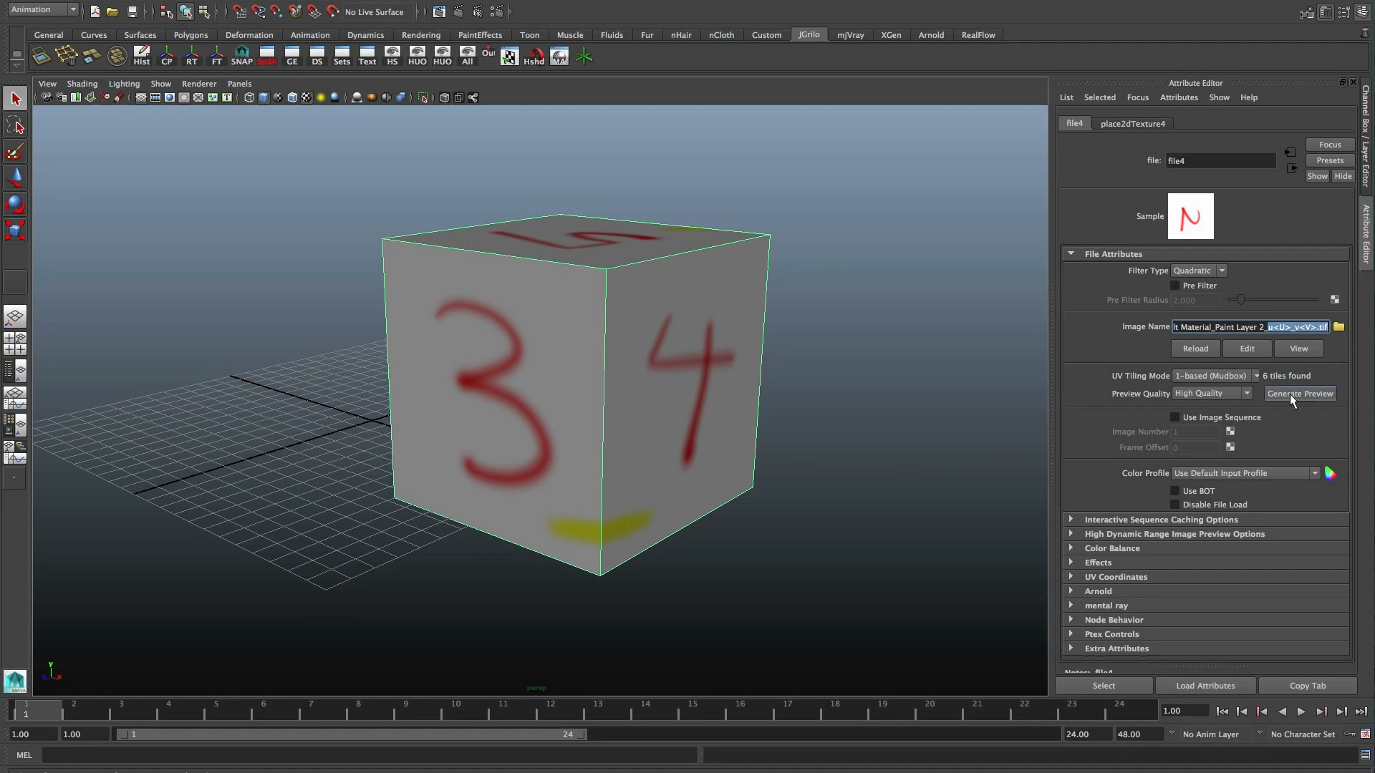
Set tile Preview Quality to medium and view all six tiles in the UV Texture Editor
{"action": "left_click", "coordinate": [1210, 393]}
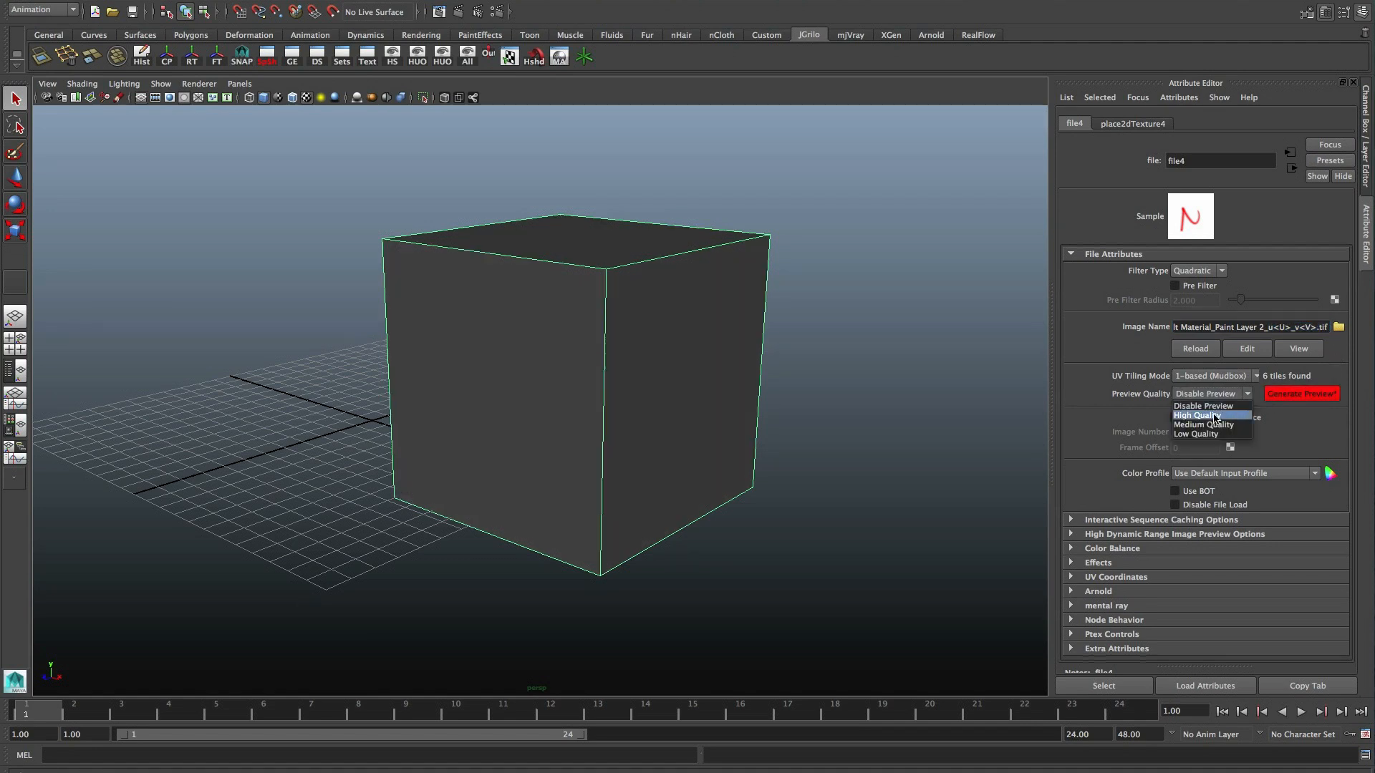
{"action": "left_click", "coordinate": [1208, 425]}
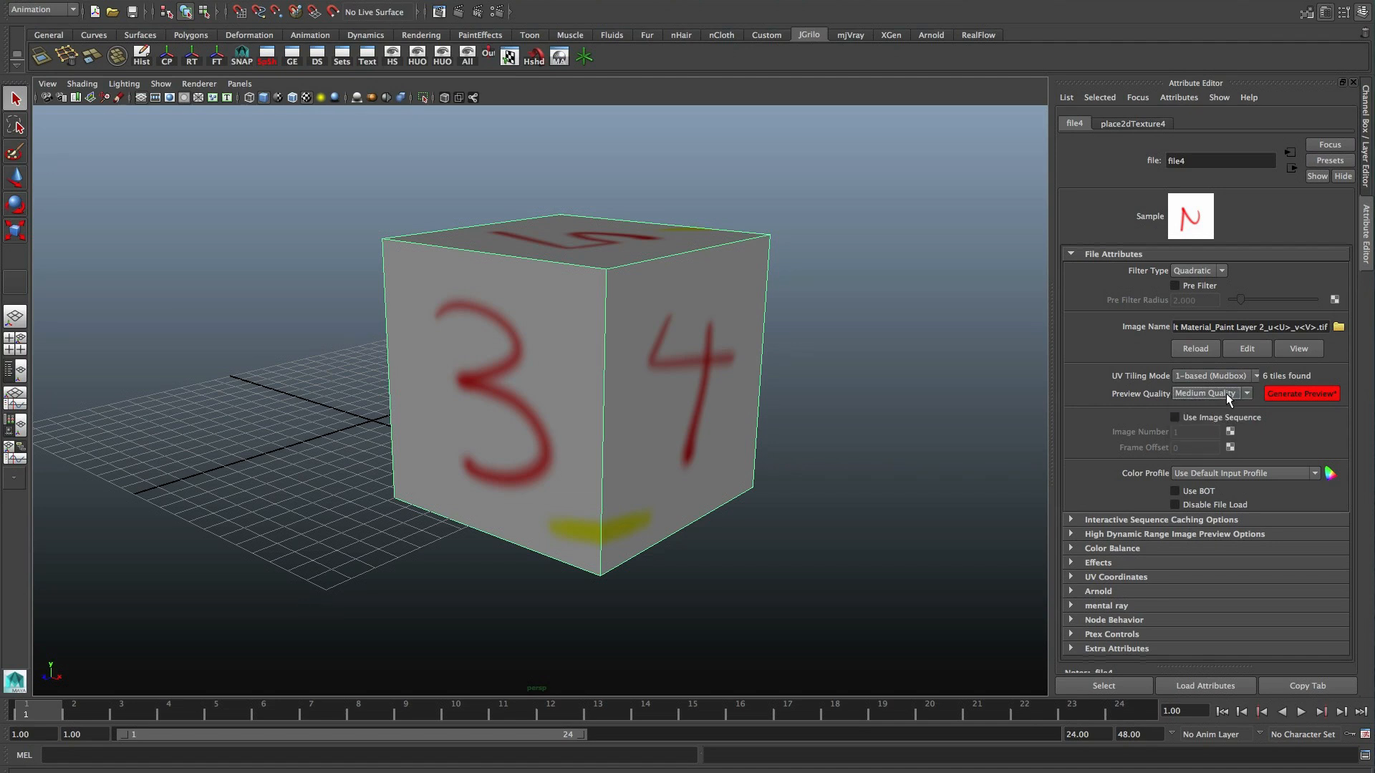
{"action": "left_click", "coordinate": [509, 55]}
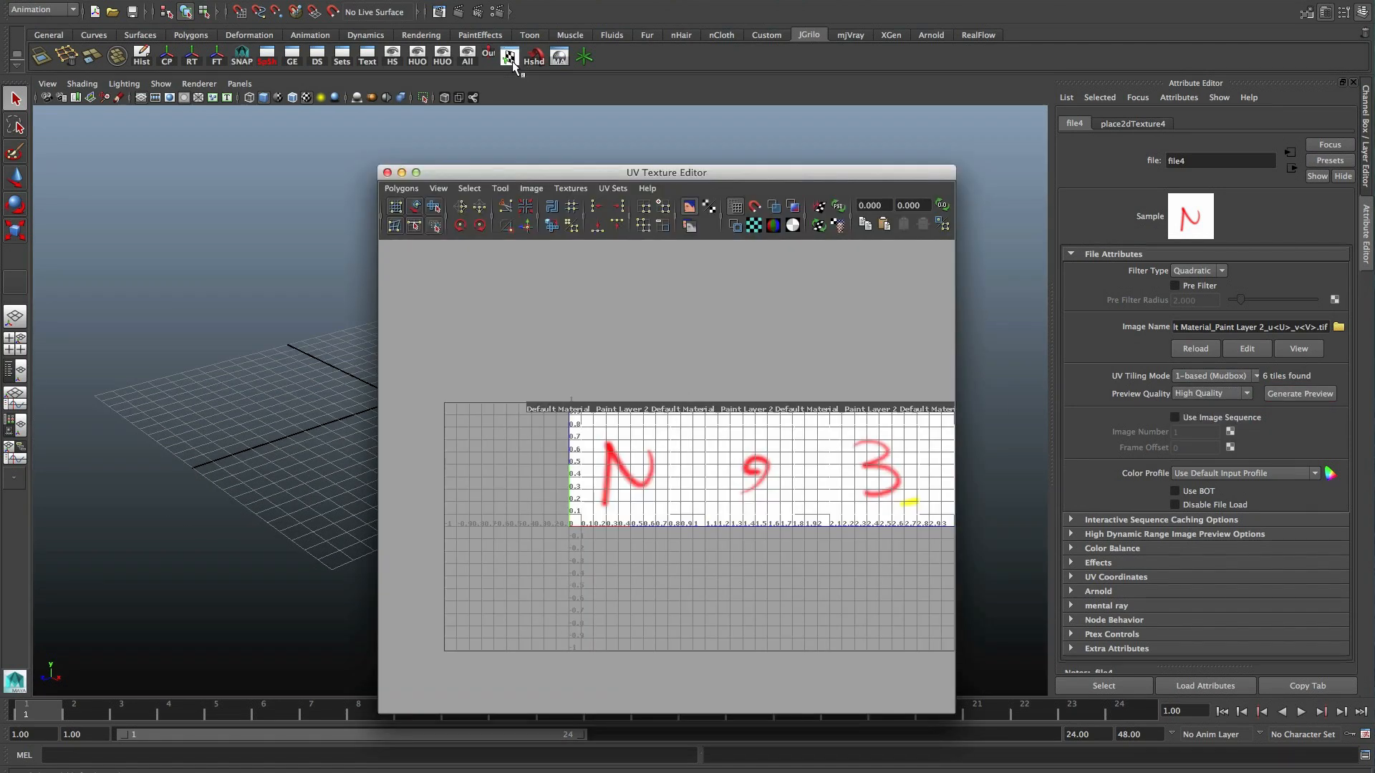